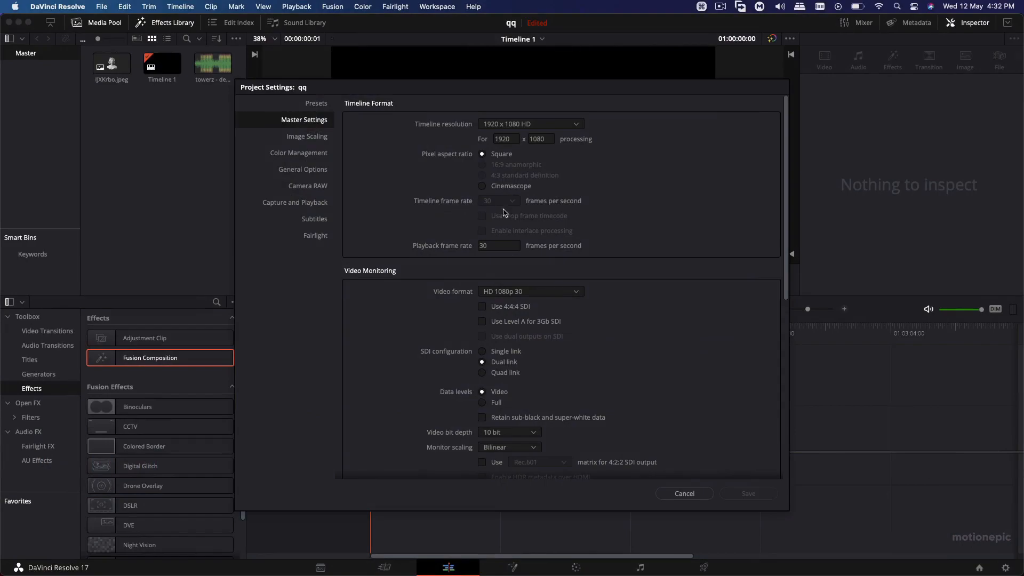
mouse_move(482, 225)
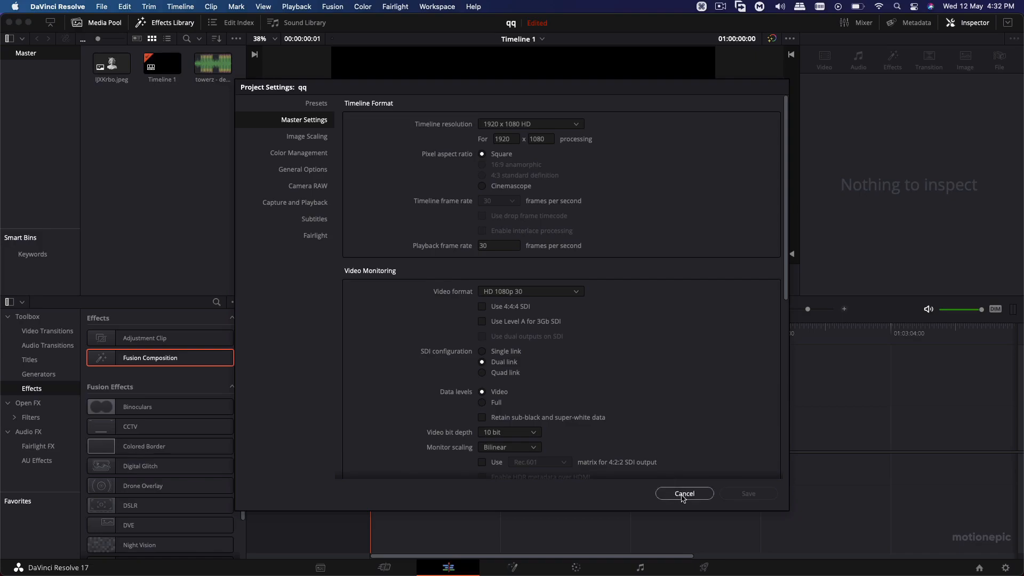
- Cancel Project Settings, leaving 1920x1080 at 30 fps unchanged
left_click(685, 494)
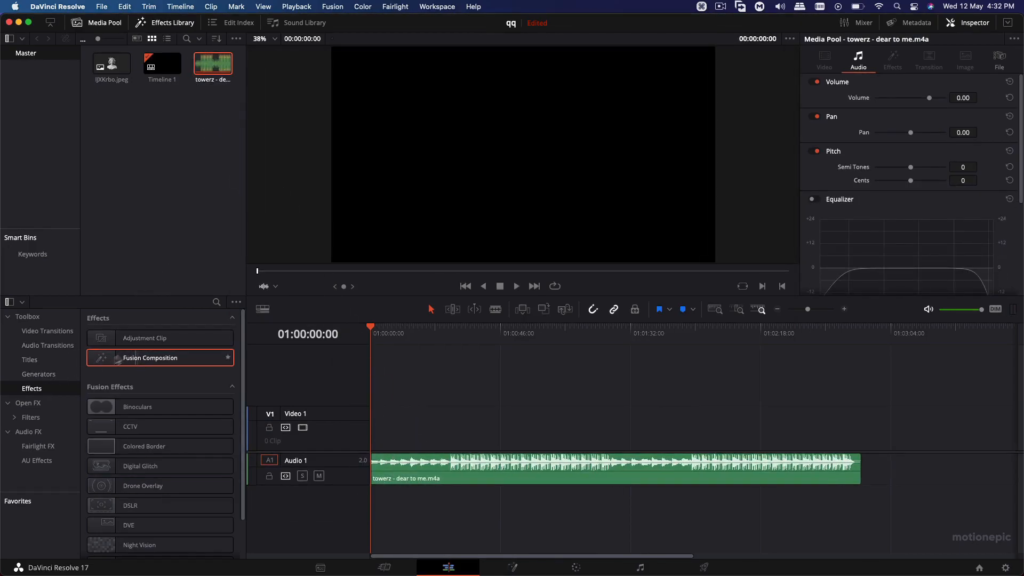
- Drop a Fusion Composition clip onto V1 above the audio, spanning the whole song
left_click_drag(148, 358, 398, 388)
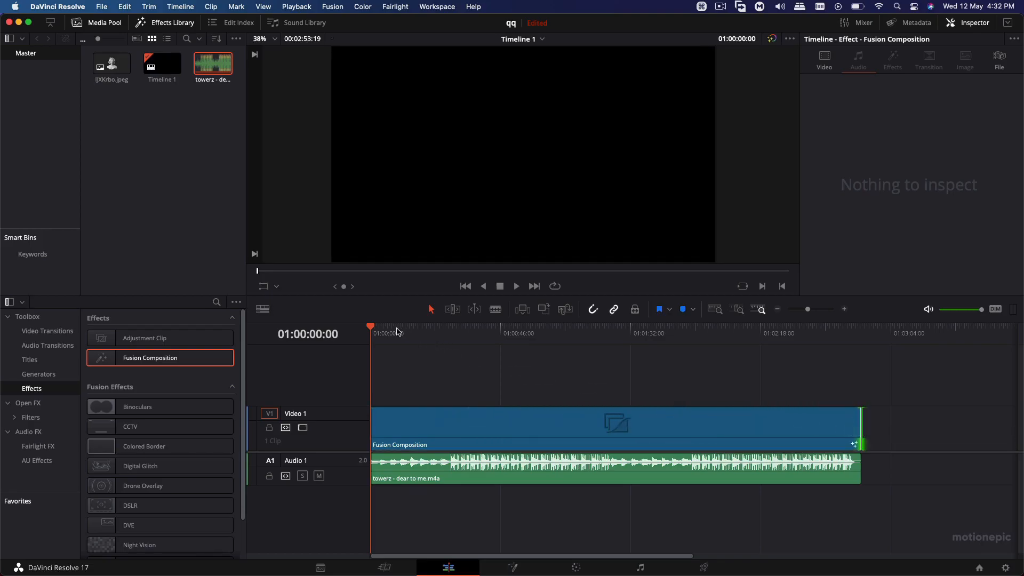
mouse_move(402, 335)
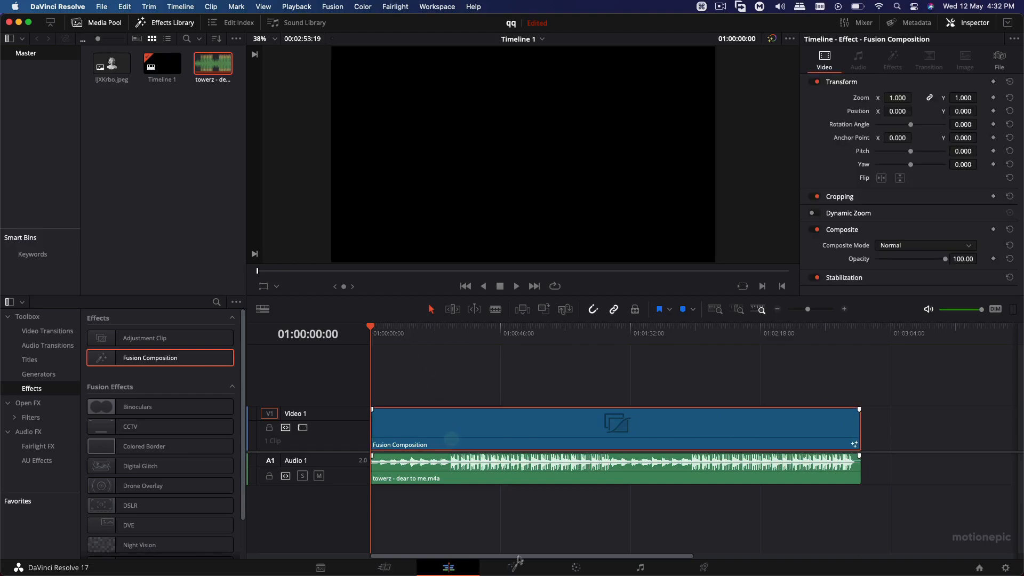
- Enter the Fusion page and add a Background node to the composition
left_click(516, 567)
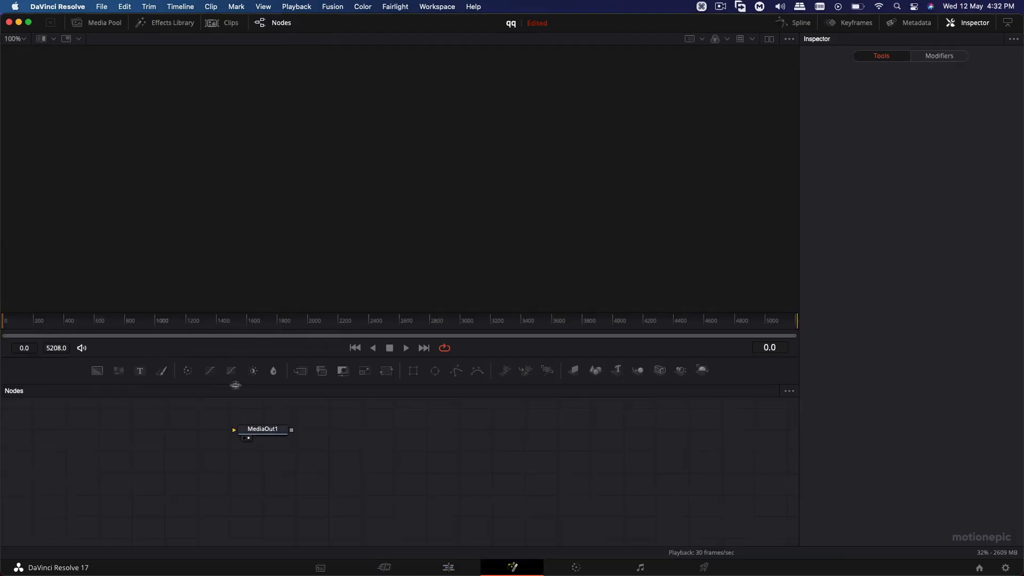
left_click_drag(262, 429, 595, 469)
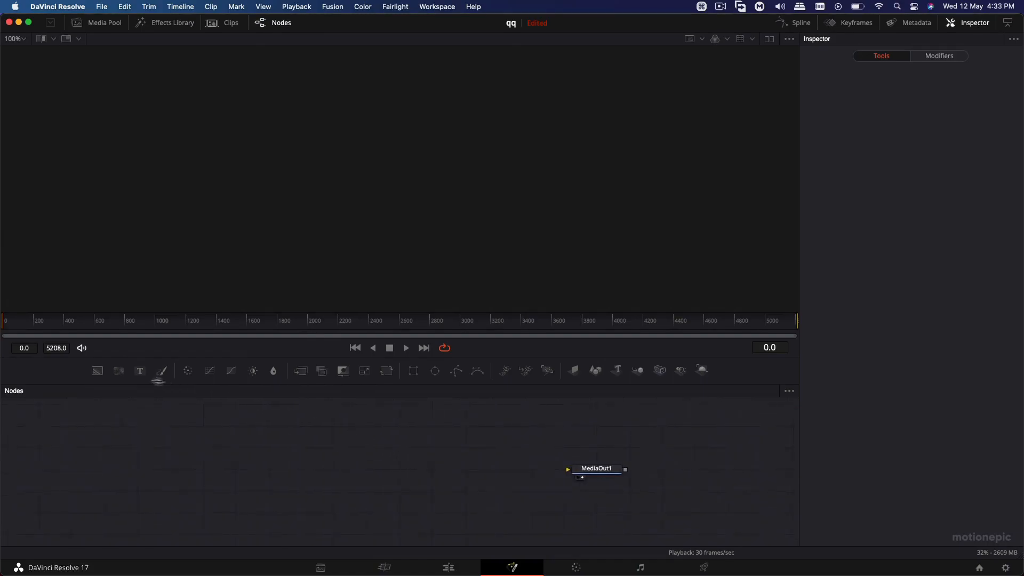
left_click(97, 371)
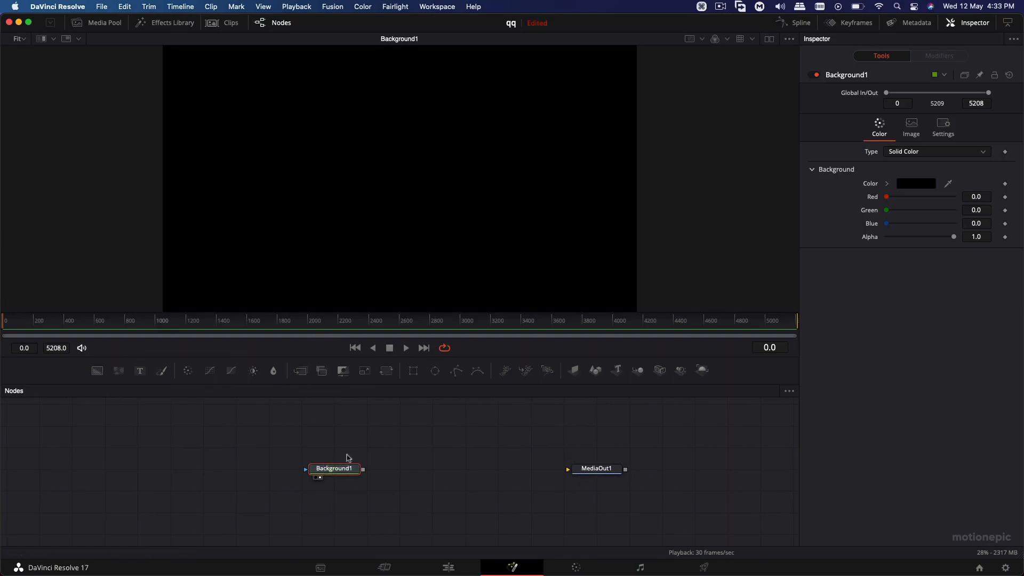
mouse_move(435, 371)
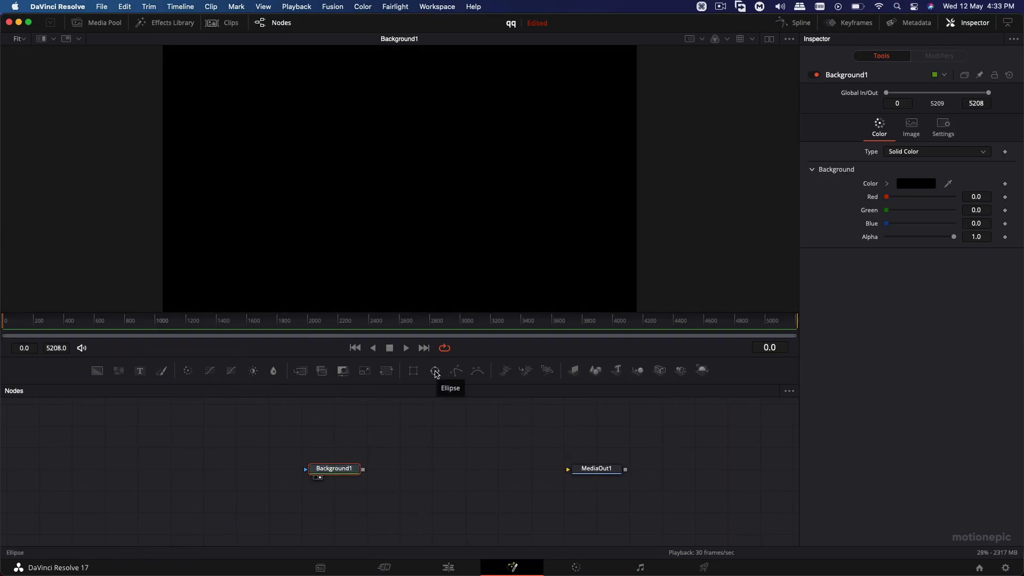
- Mask the background with two ellipses, the second shrunk and set to Subtract
left_click(435, 371)
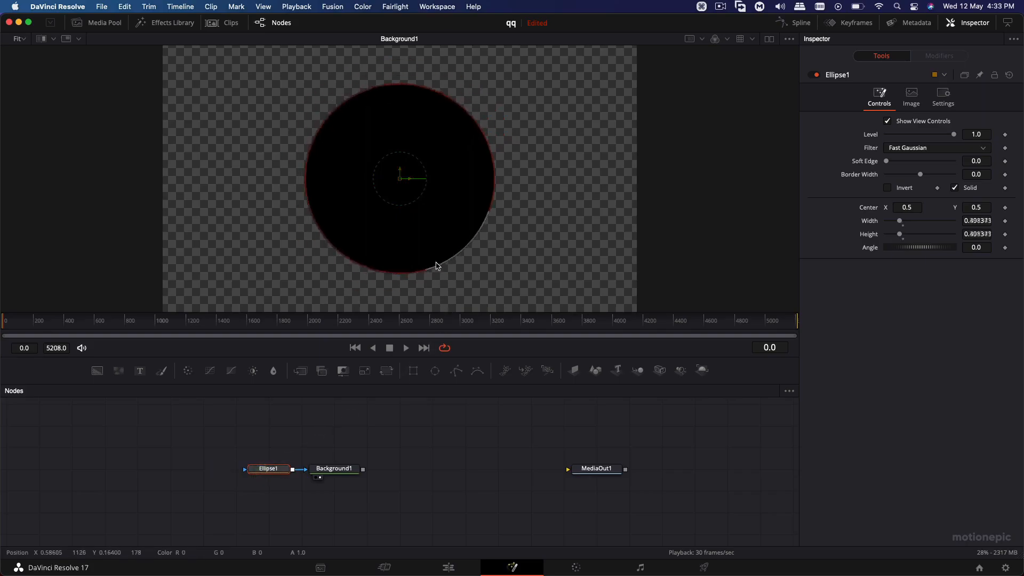
left_click_drag(437, 266, 425, 255)
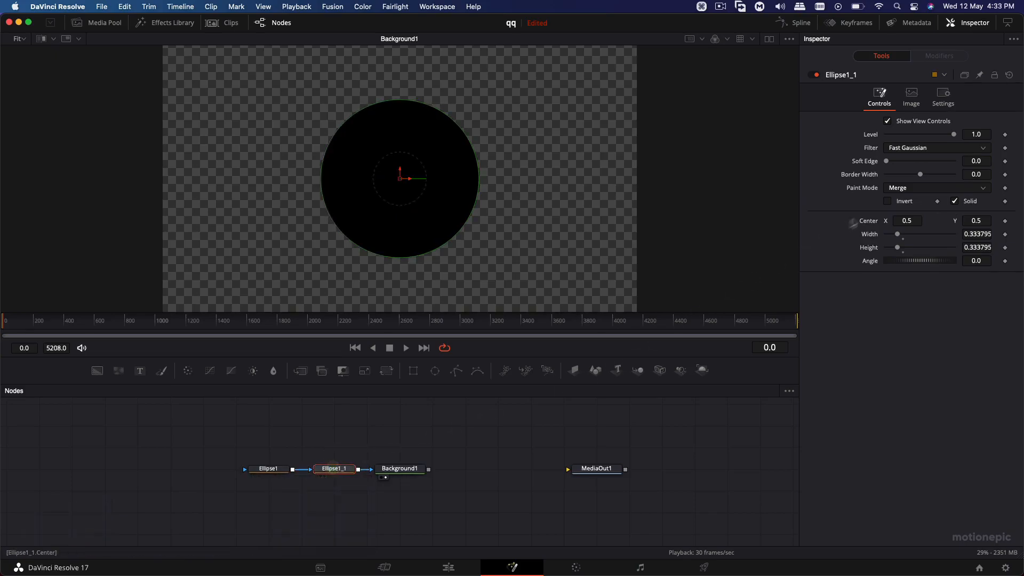
left_click(936, 187)
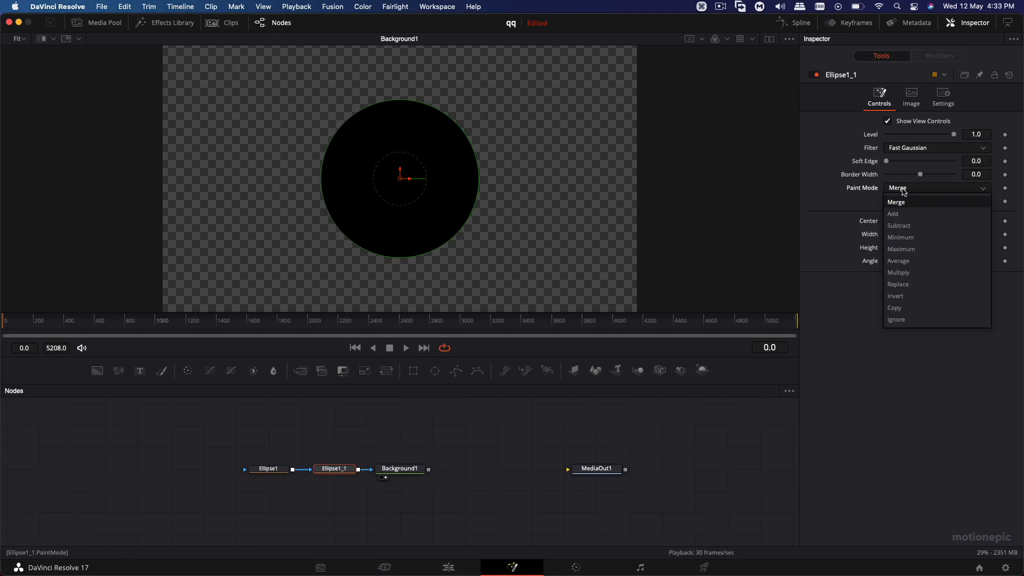
left_click(899, 225)
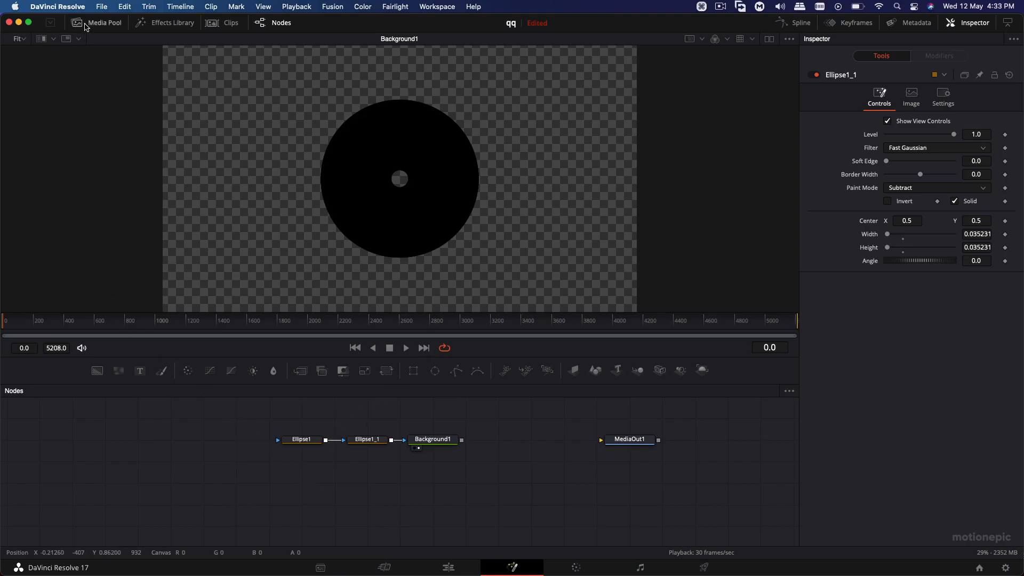
- Merge the statue jpeg from the Media Pool onto Background1 using the Atop operator
left_click(104, 22)
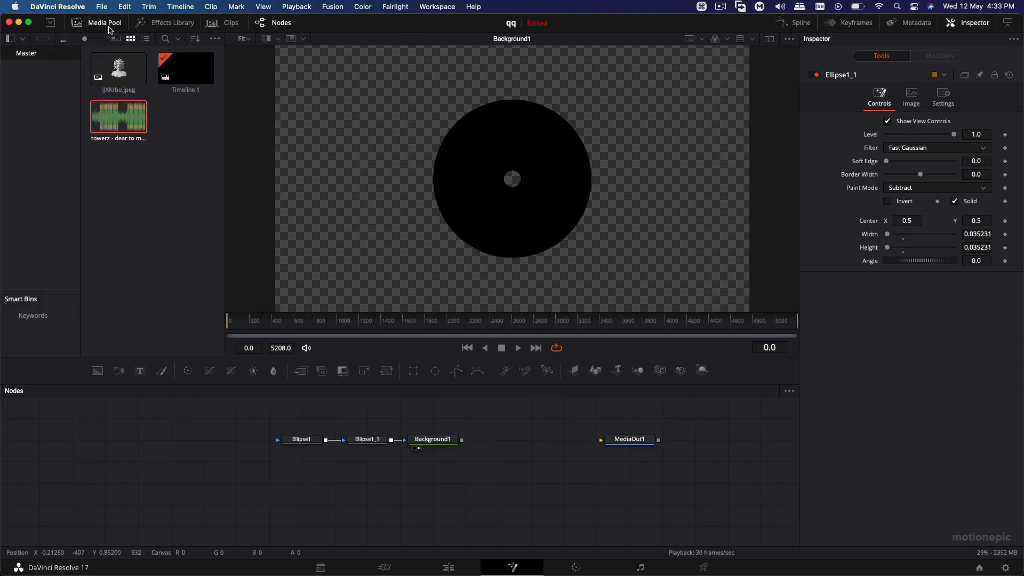
left_click_drag(118, 68, 304, 421)
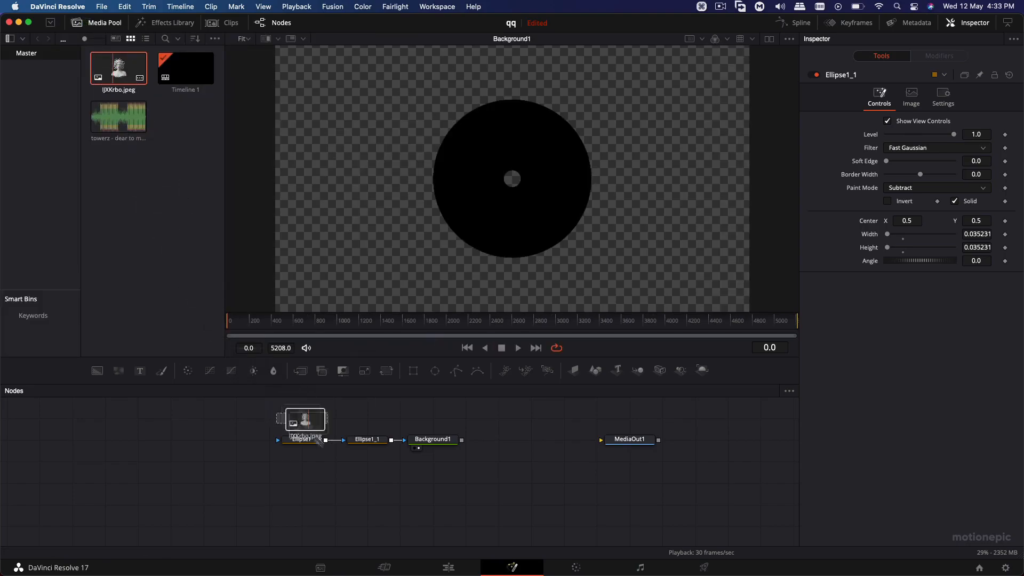
left_click(333, 483)
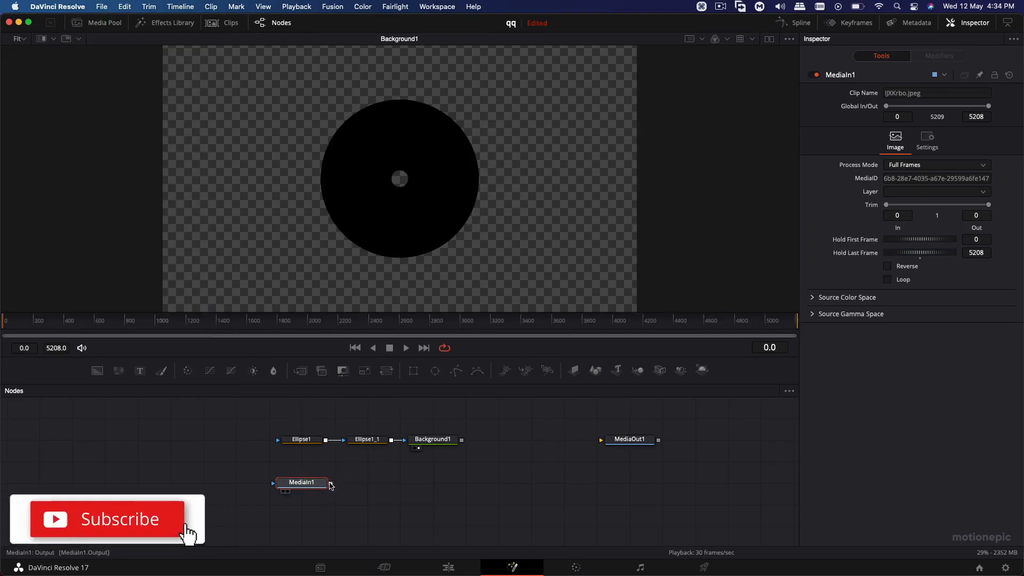
left_click_drag(301, 483, 433, 483)
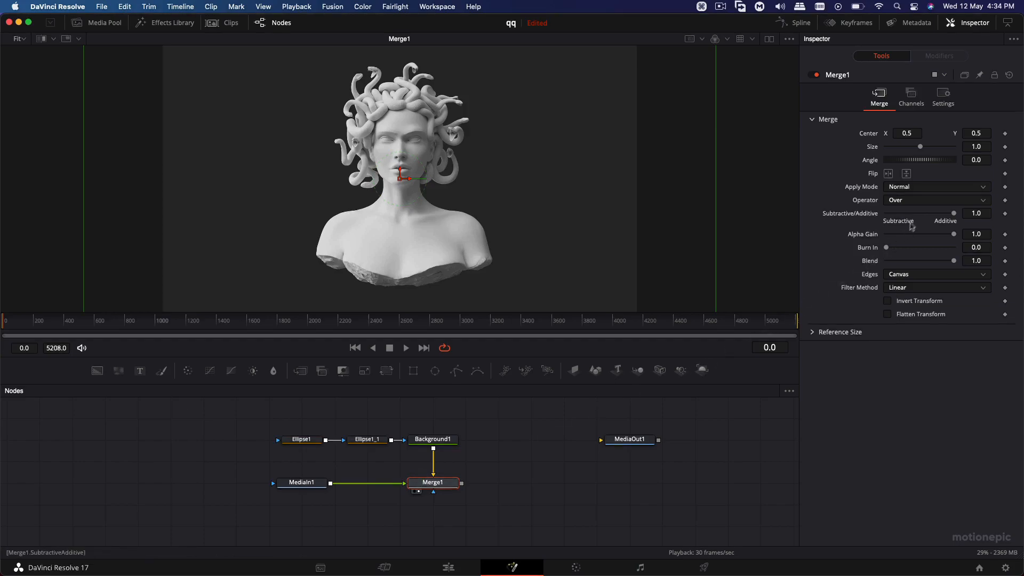
left_click(937, 200)
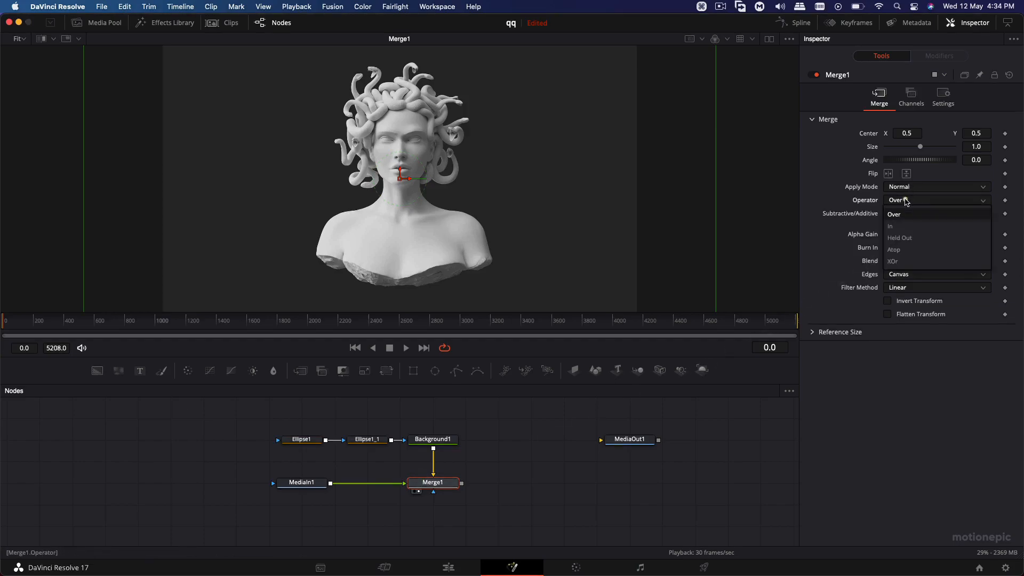
left_click(894, 249)
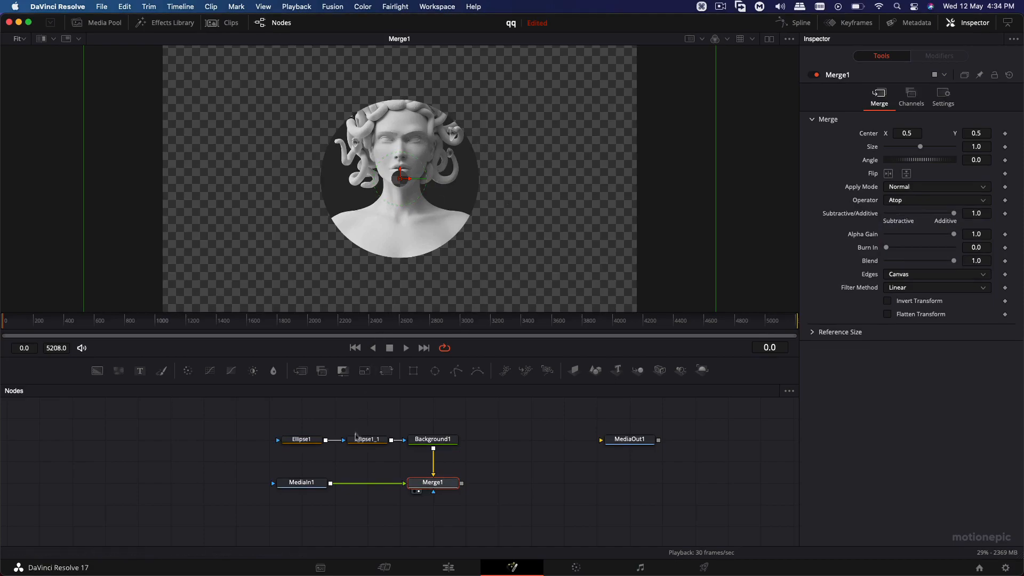
left_click(302, 482)
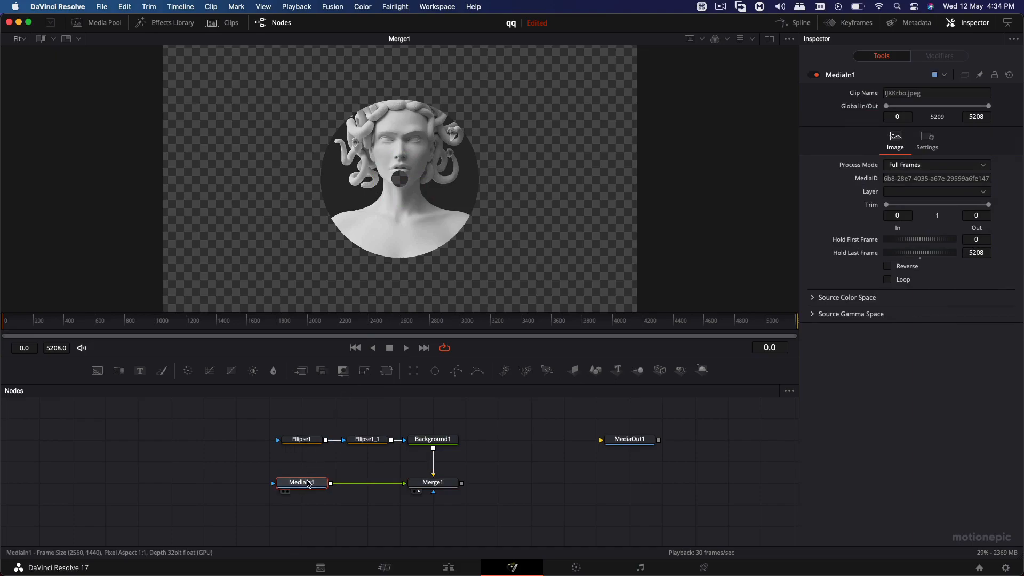
- Insert a Transform node after MediaIn1 with Size set to about 0.48
type("xf")
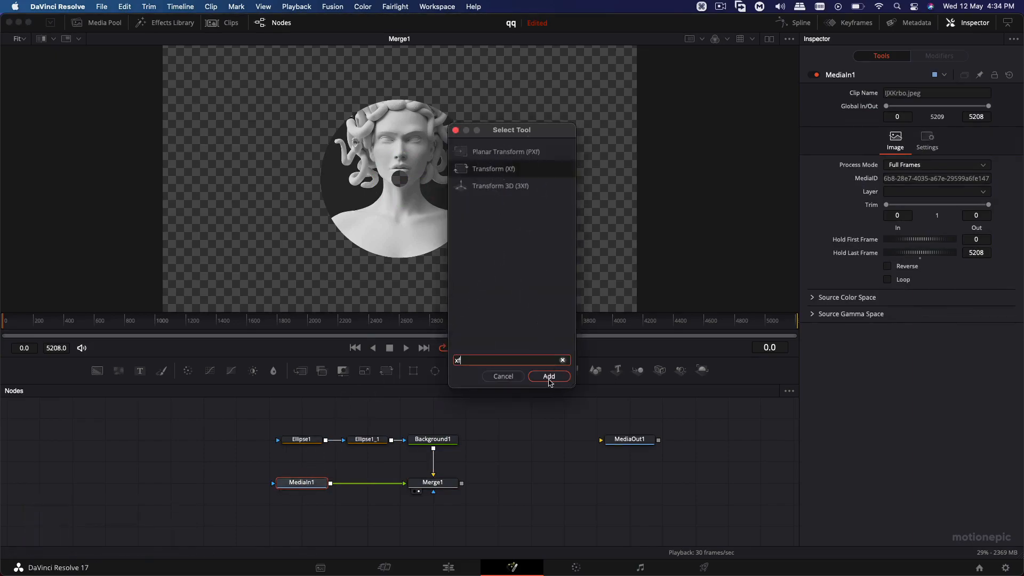
left_click(549, 376)
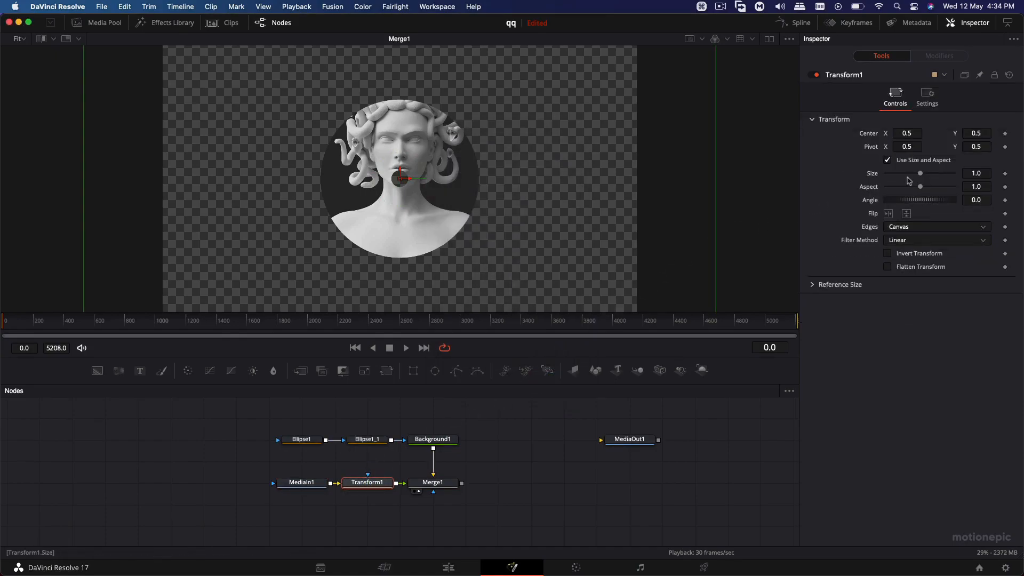
left_click_drag(920, 173, 900, 173)
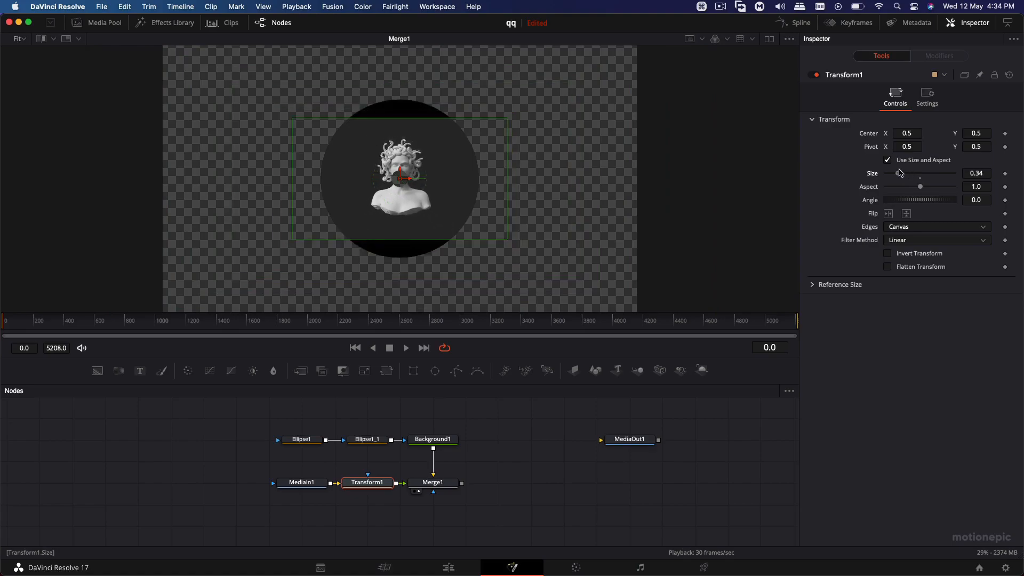
left_click_drag(904, 179, 919, 179)
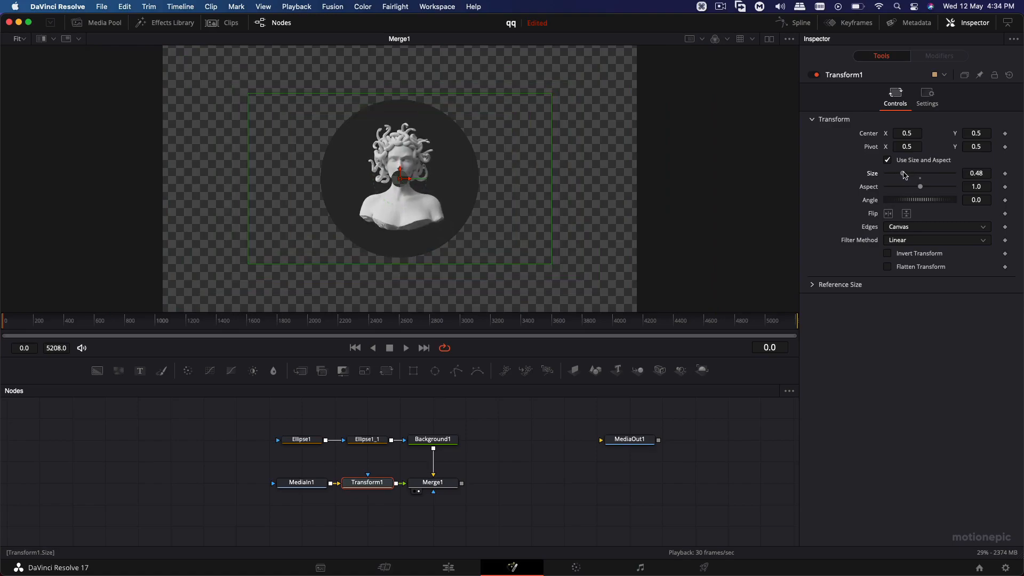
left_click(432, 482)
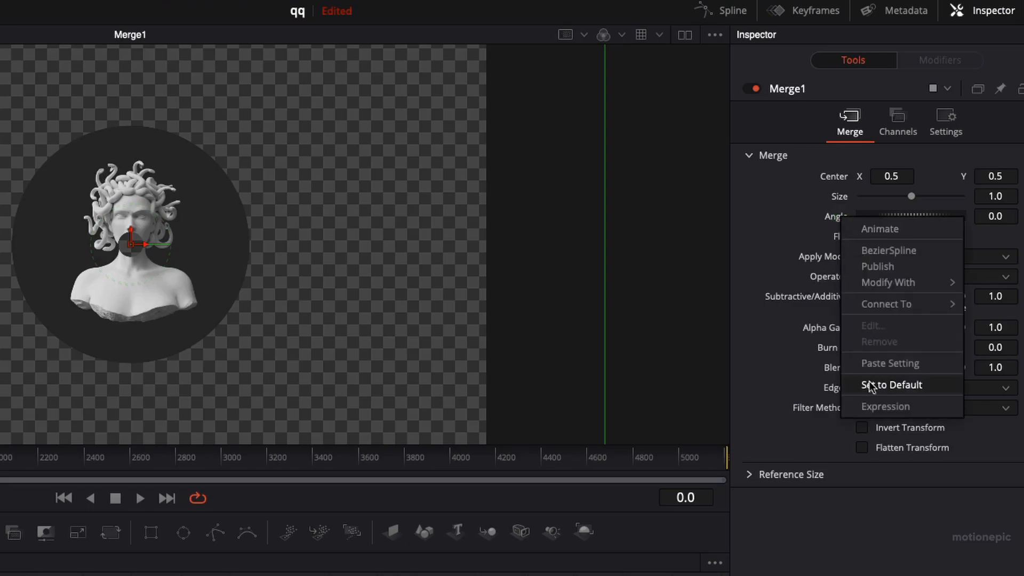
- Drive Merge1's Angle with the expression -time*0.5
left_click(891, 384)
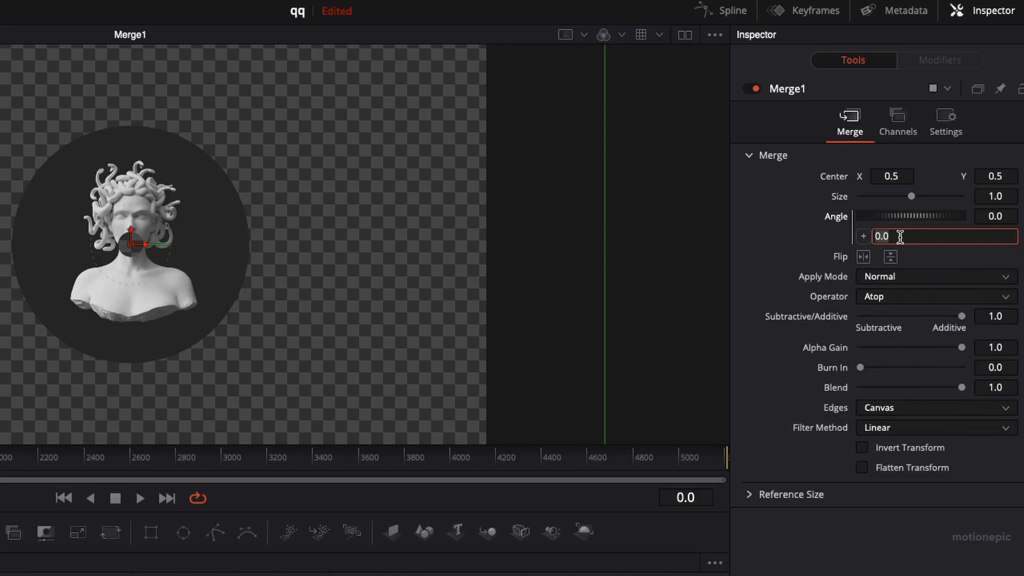
type("time")
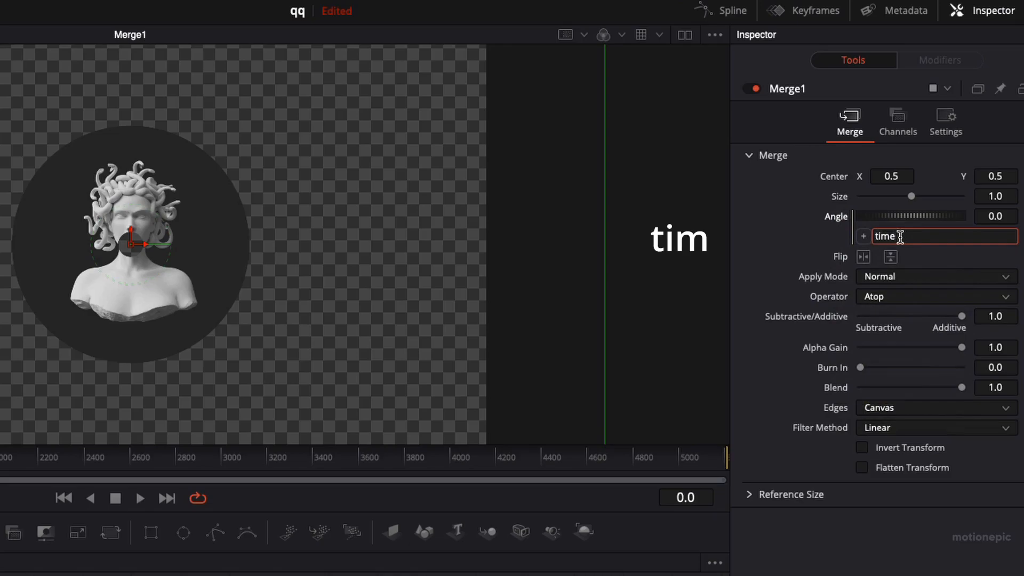
type("e*0.1")
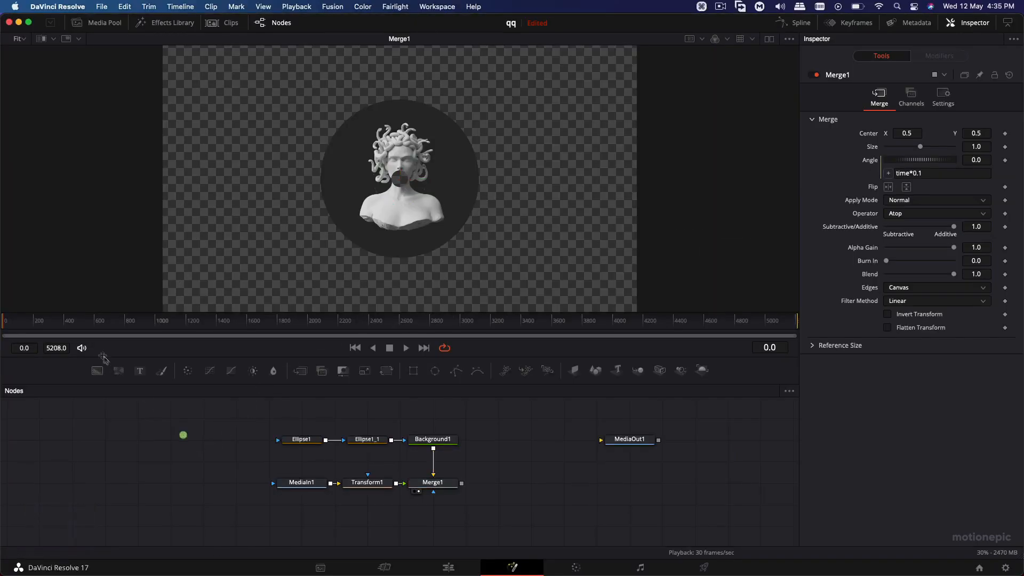
- Play back the composition to check the statue's rotation speed
left_click(406, 348)
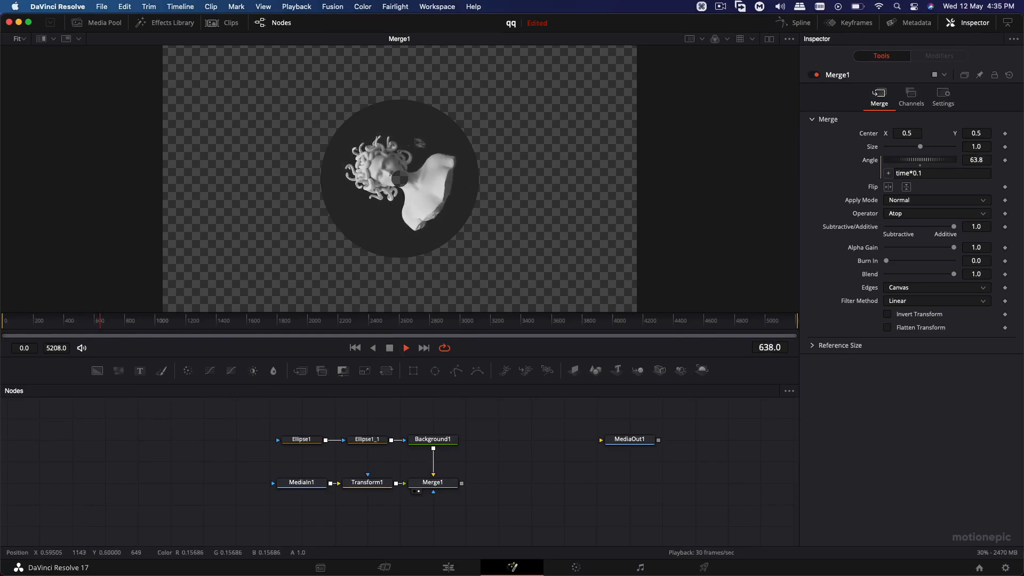
left_click(406, 348)
type("-")
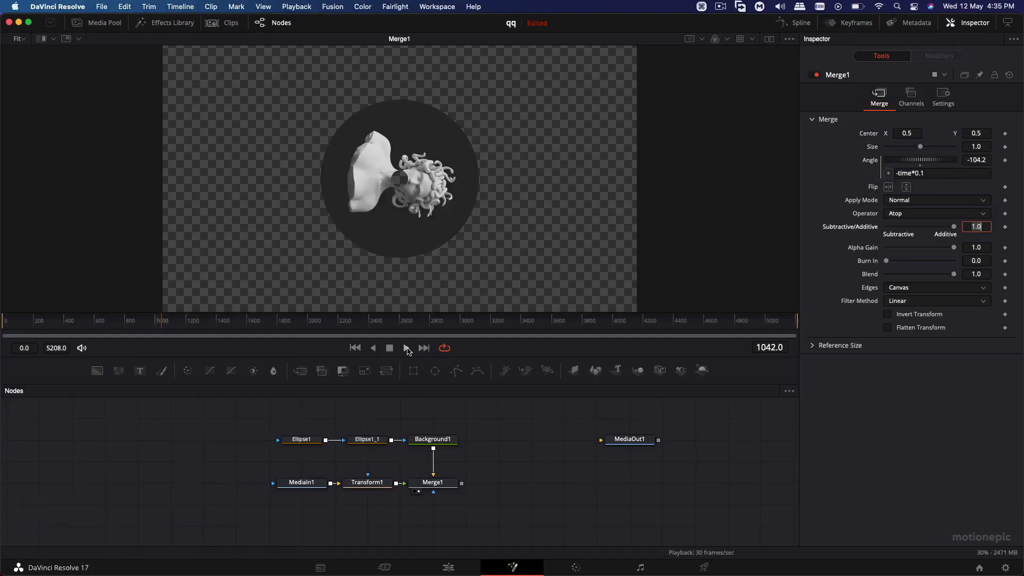
left_click(406, 348)
type("5")
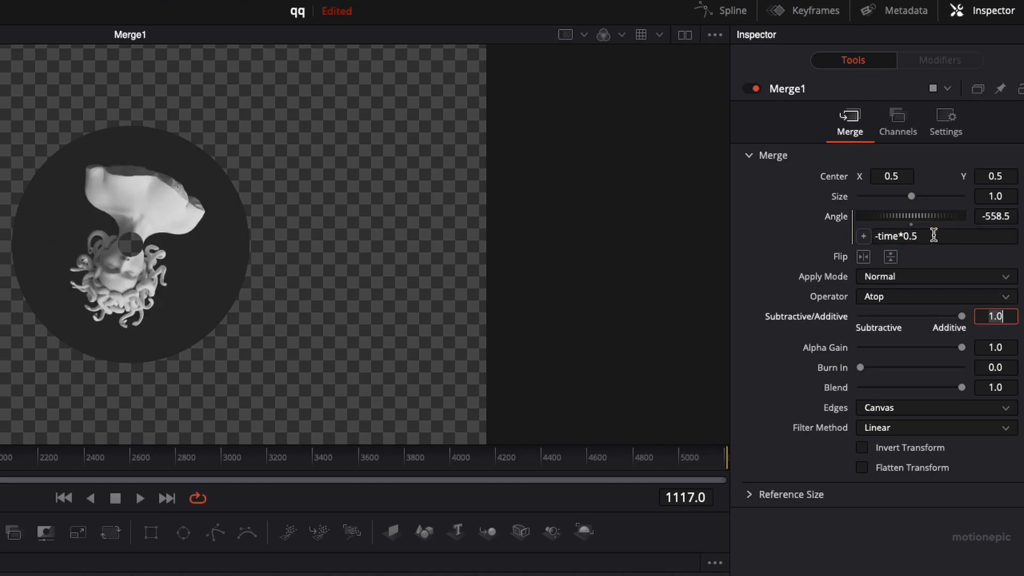
left_click(140, 498)
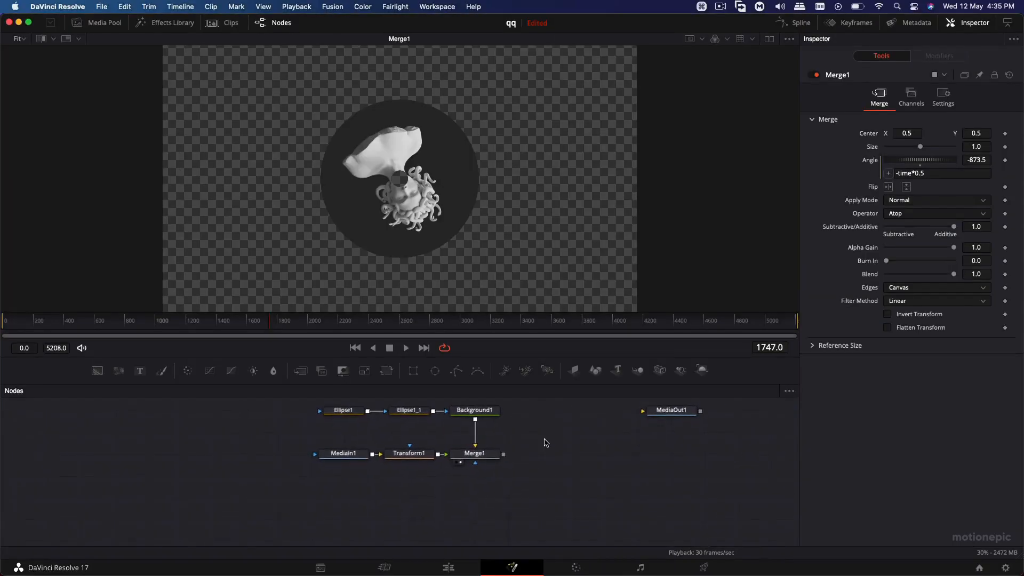
mouse_move(180, 261)
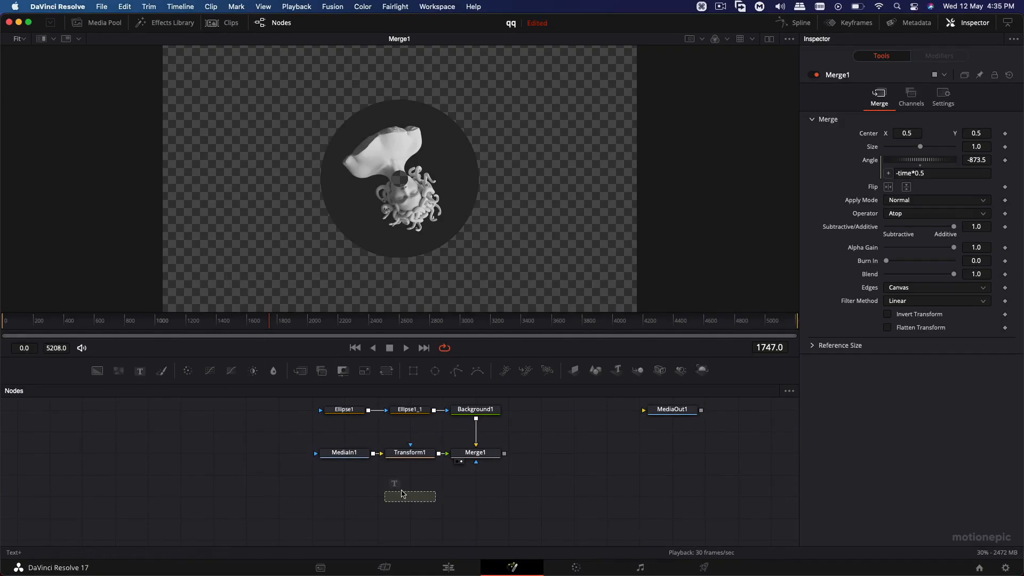
- Add a Text+ layer reading 'EUPHORIA - XVII' in Montserrat, moved to the lower left
left_click_drag(434, 495, 503, 454)
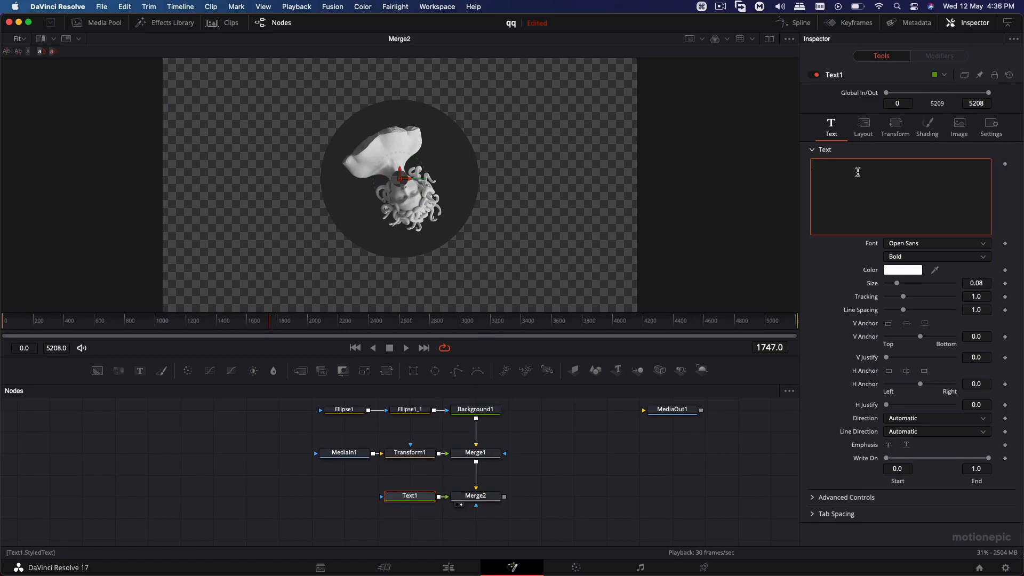
type("EUPHORIA - XVII")
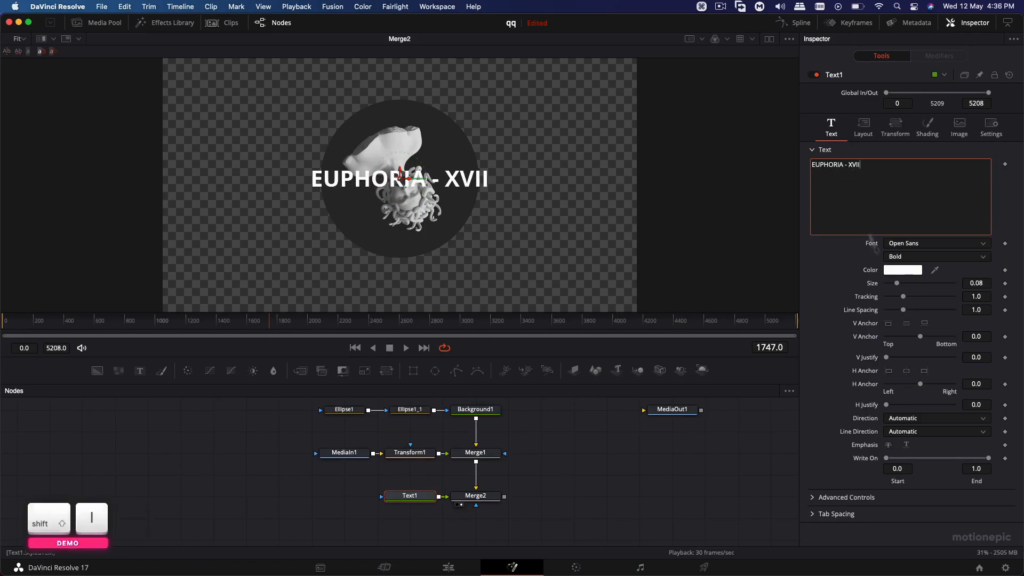
left_click(937, 244)
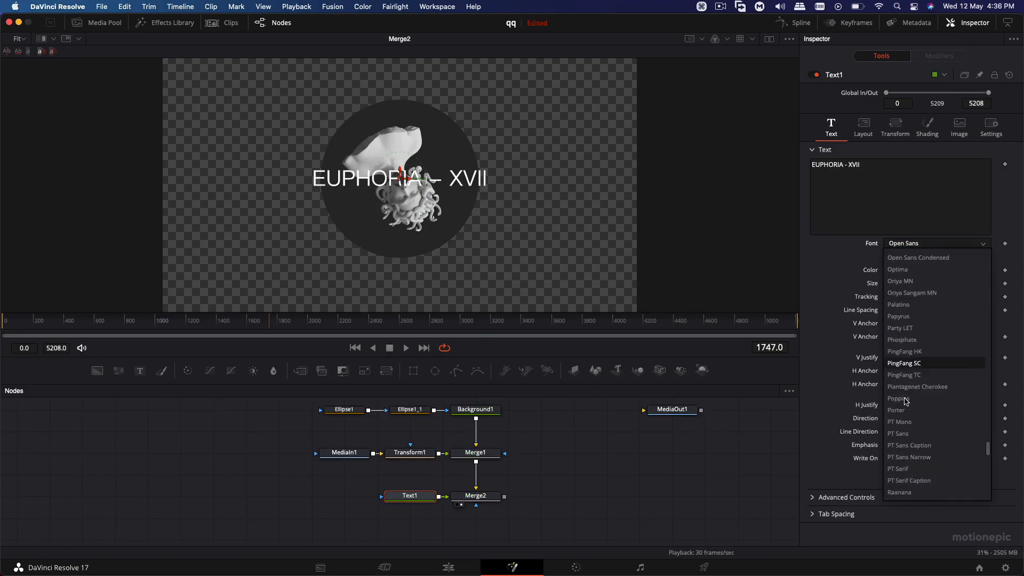
left_click(903, 398)
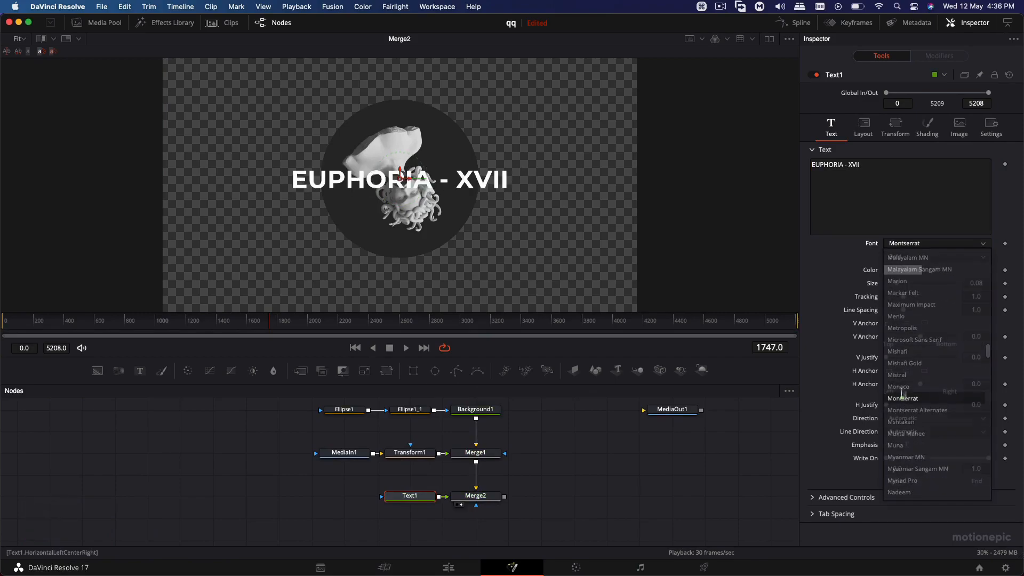
left_click(902, 398)
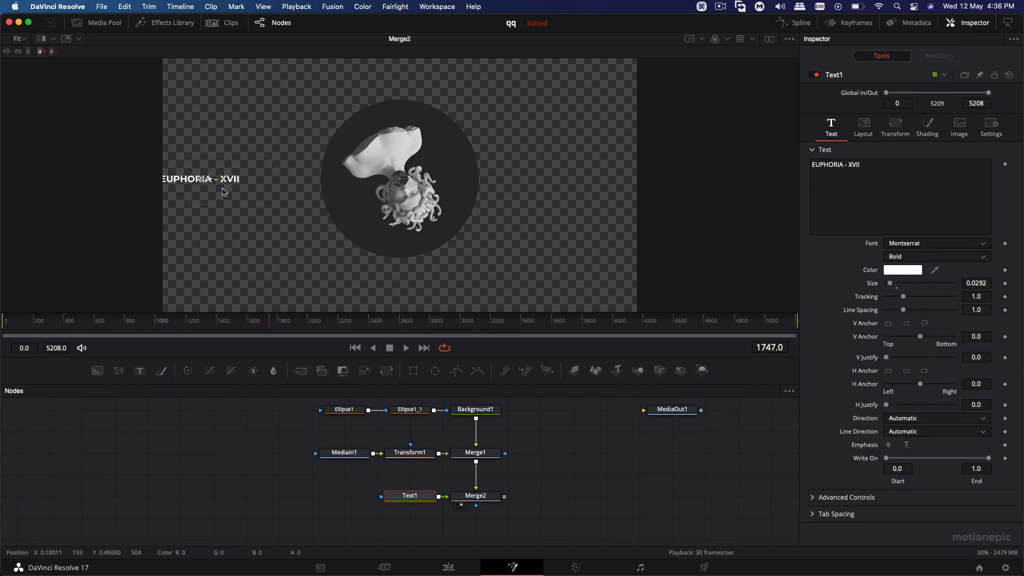
left_click_drag(200, 180, 213, 268)
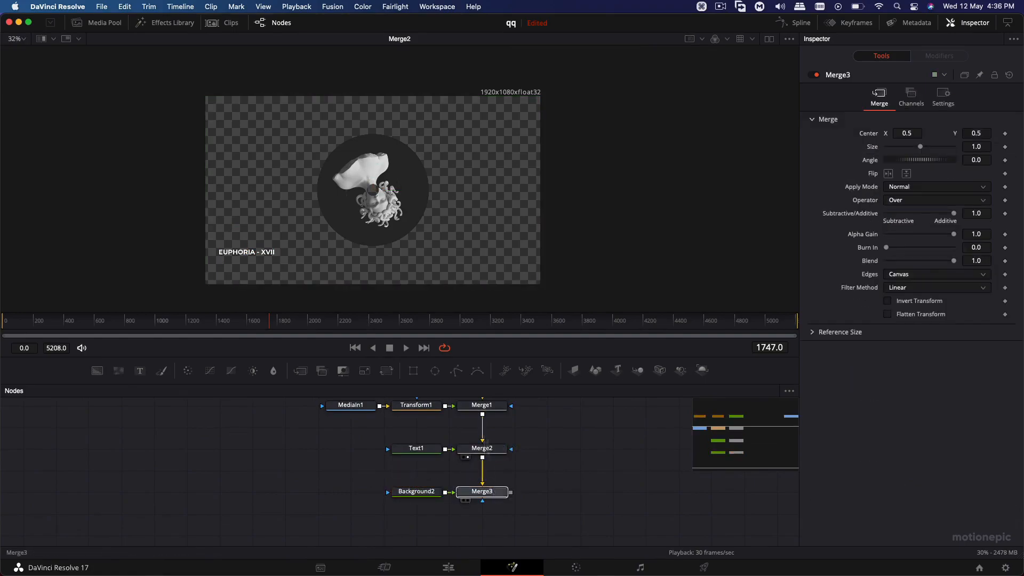
- Mask the white Background2 with a rectangle flattened into a thin line under the title
left_click(416, 491)
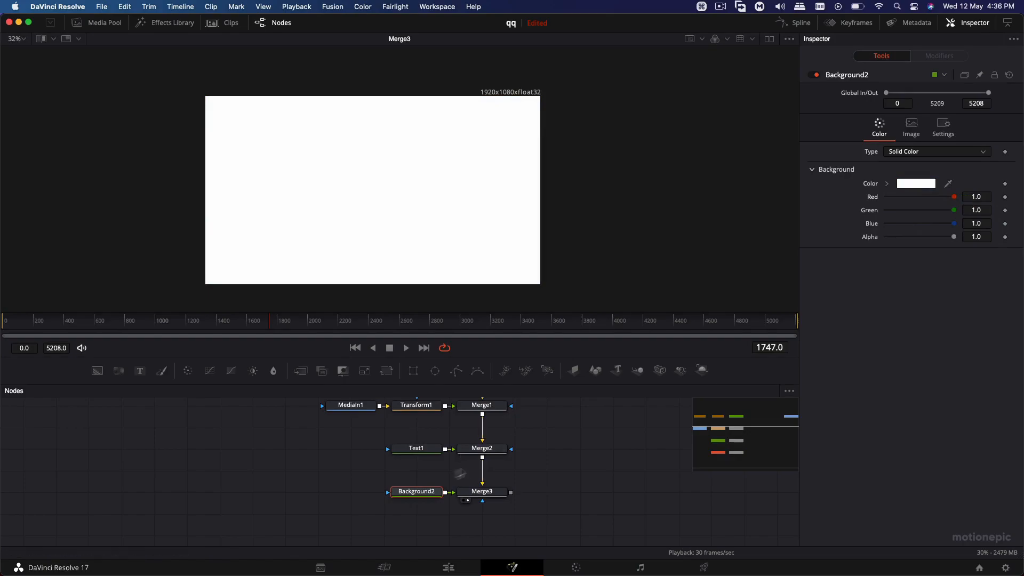
mouse_move(414, 373)
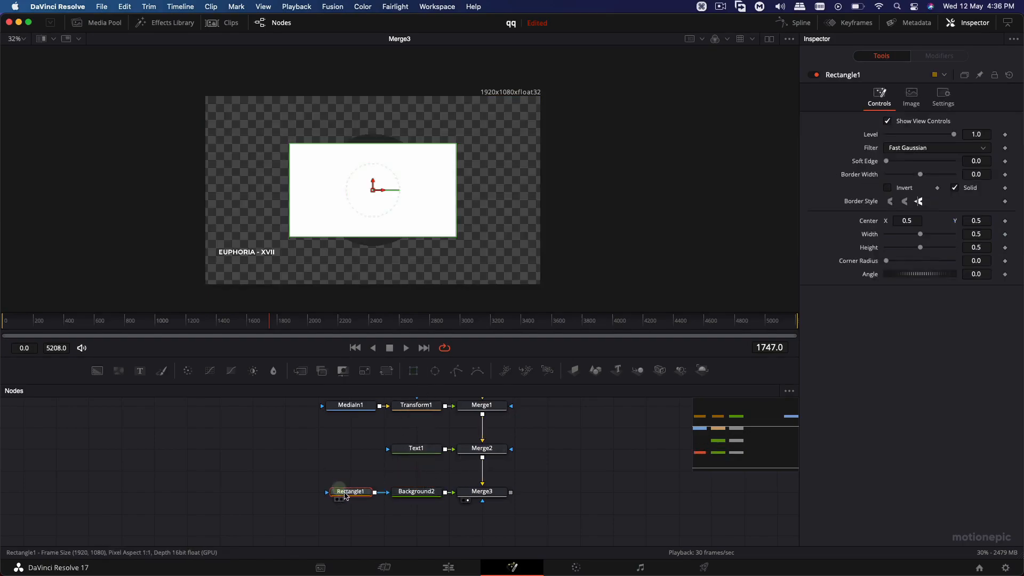
left_click_drag(372, 189, 227, 253)
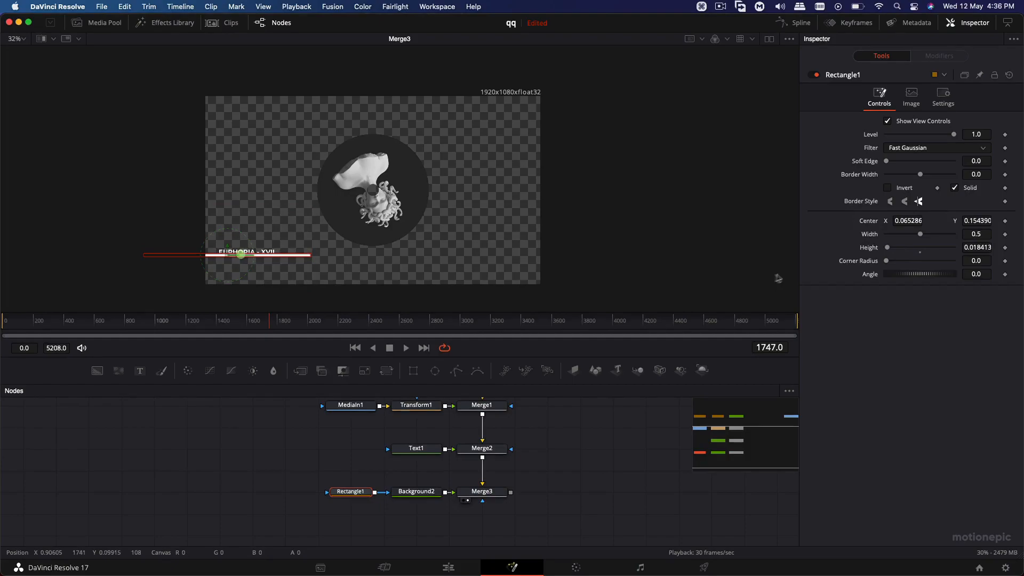
left_click_drag(937, 234, 898, 234)
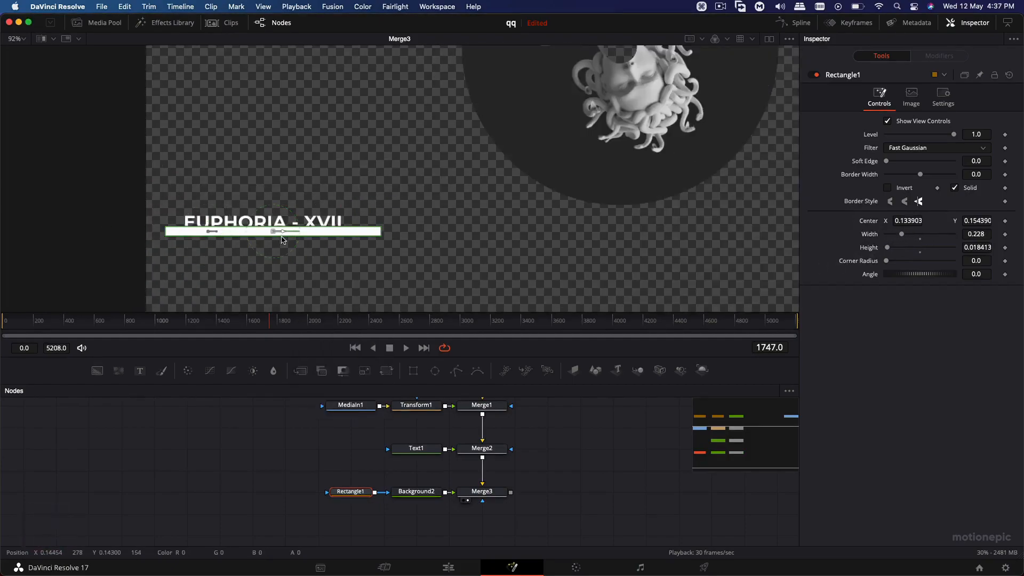
left_click_drag(286, 231, 436, 260)
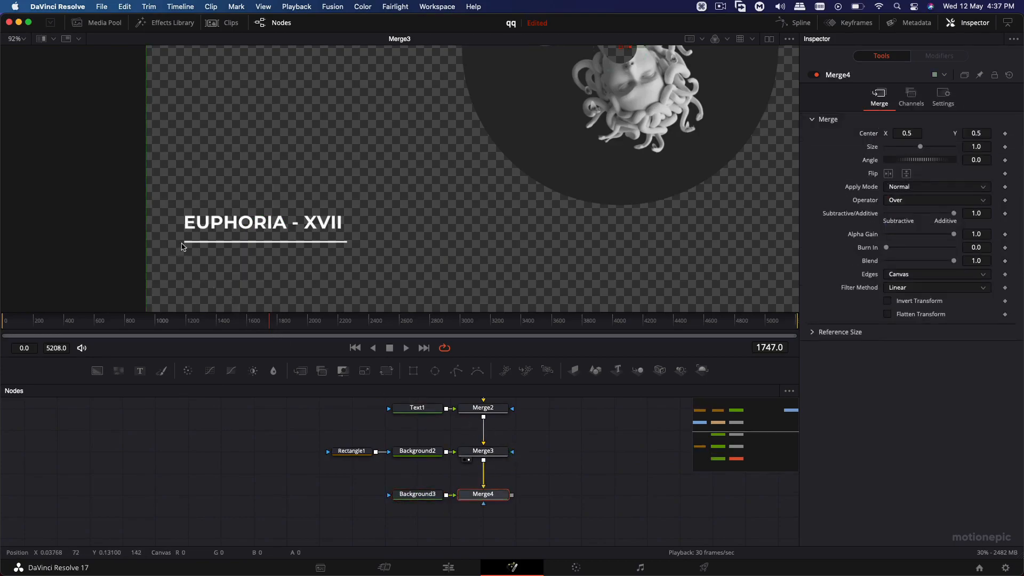
- Mask Background3 with a small 45° Rectangle2 diamond placed at the underline's left end
left_click(417, 494)
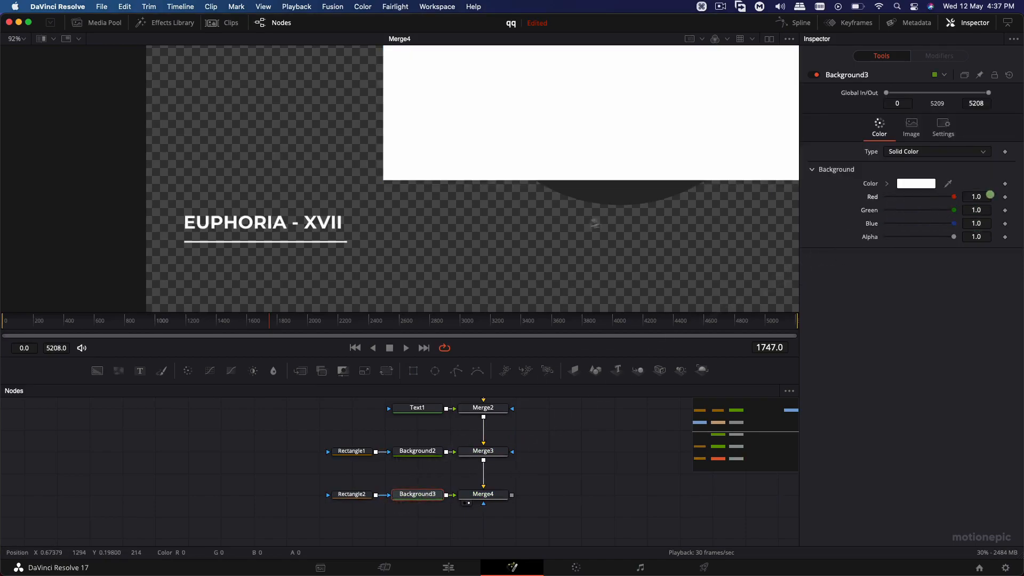
left_click(352, 494)
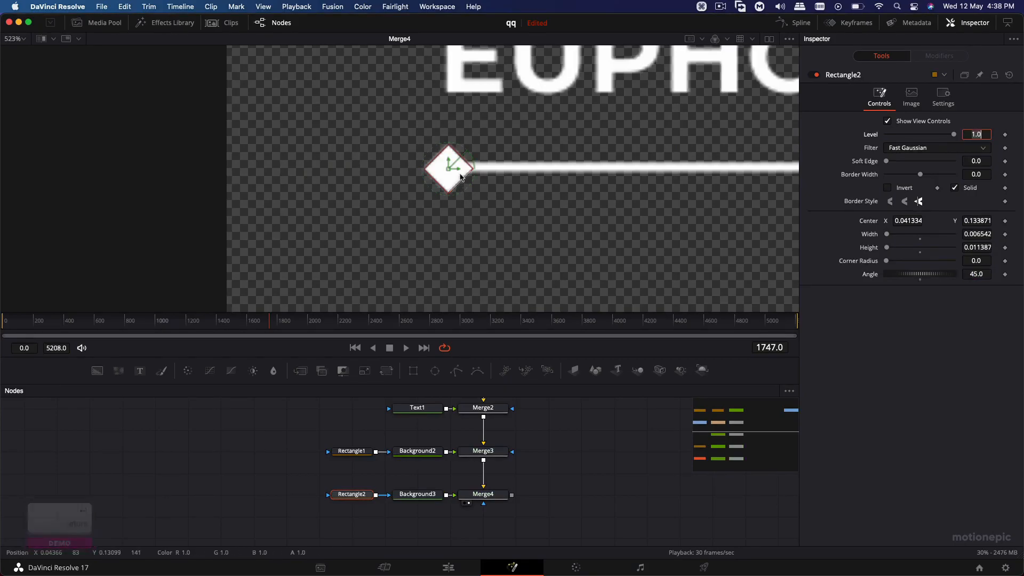
left_click_drag(457, 166, 449, 170)
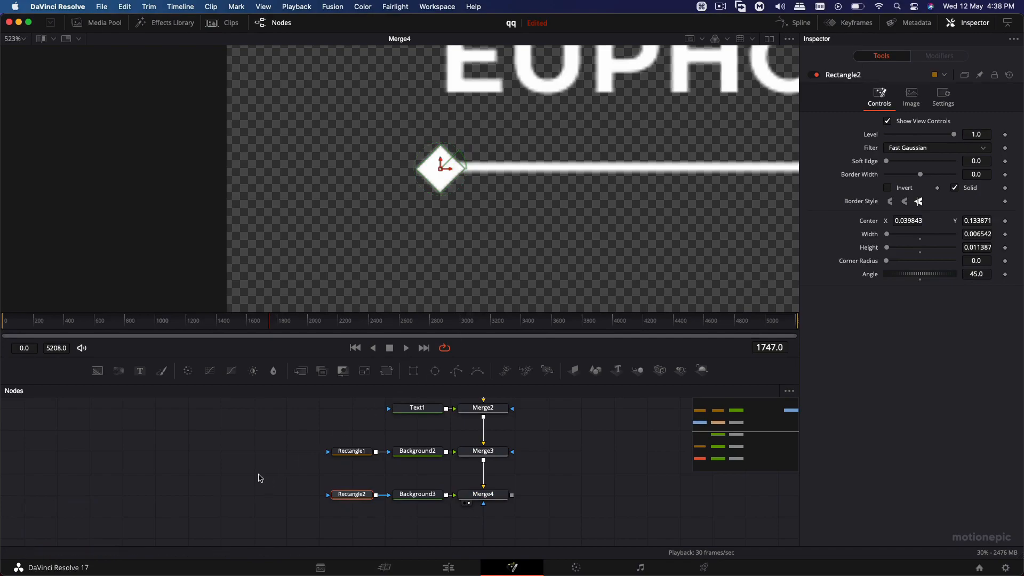
right_click(526, 206)
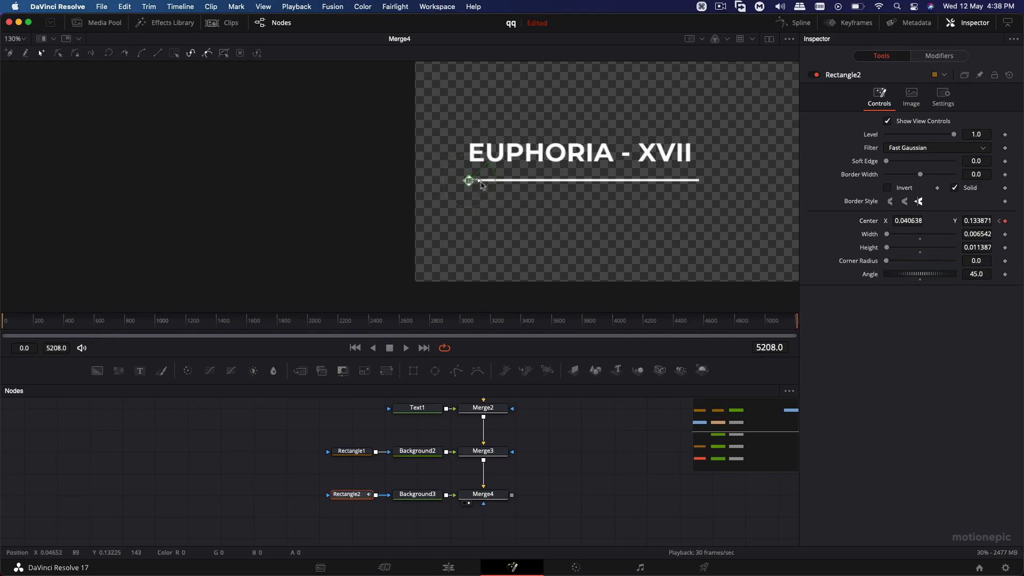
- Keyframe Rectangle2's Center so the diamond reaches the line's right end on the last frame
left_click_drag(470, 181, 699, 181)
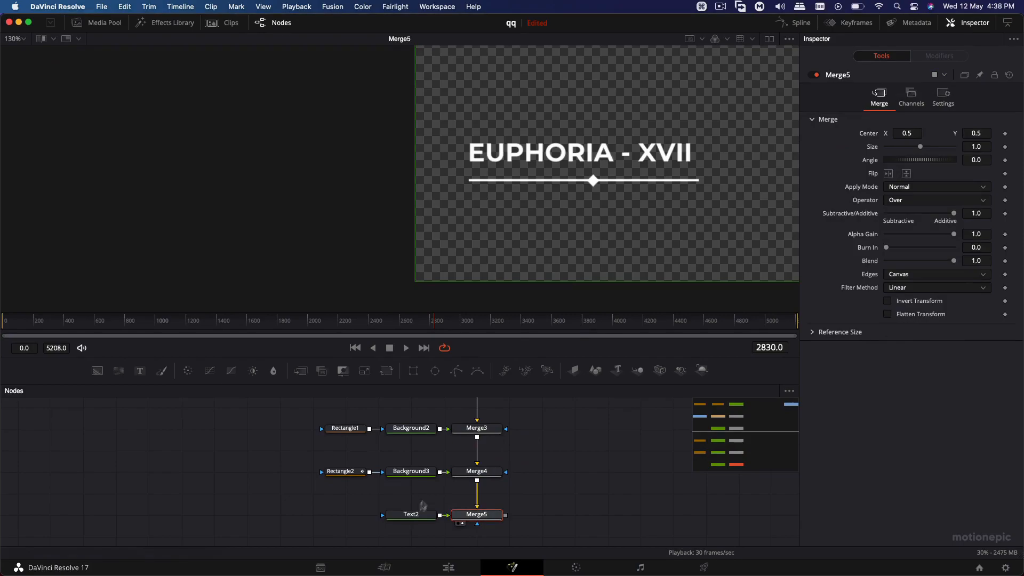
- Enter 02:53 in Text2, shrink it, and place it under the seek bar's right end
left_click(411, 514)
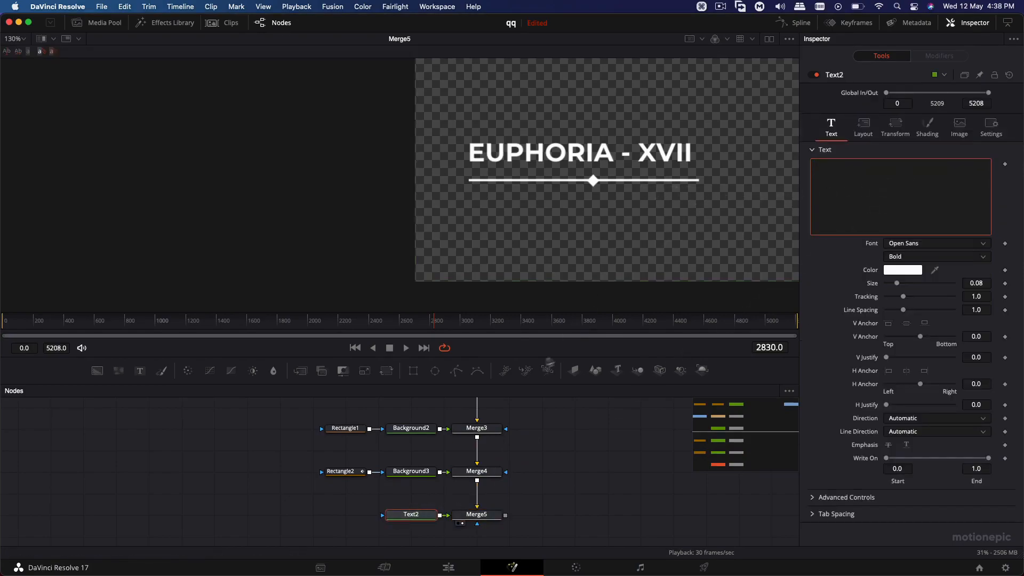
left_click(448, 567)
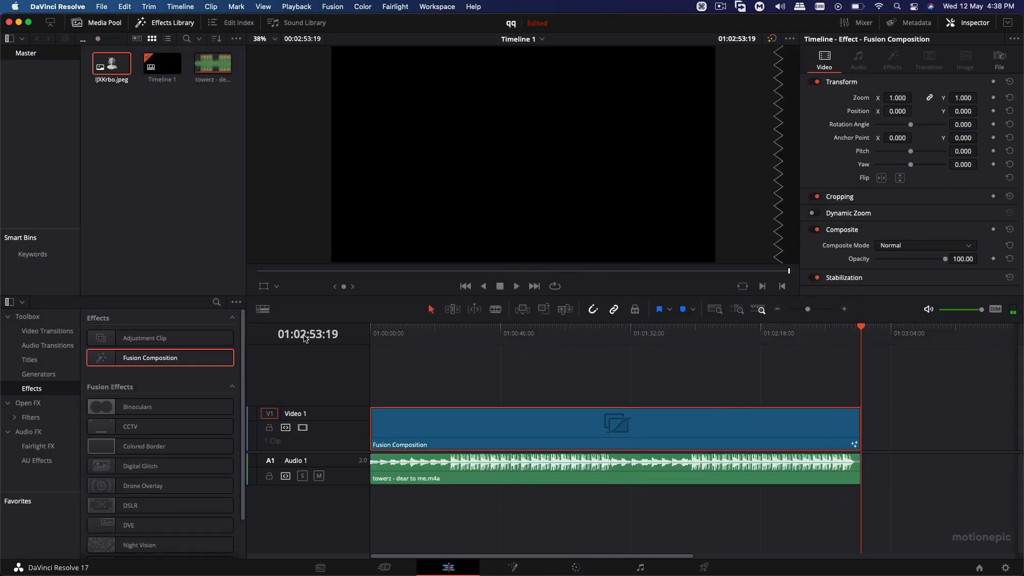
mouse_move(317, 344)
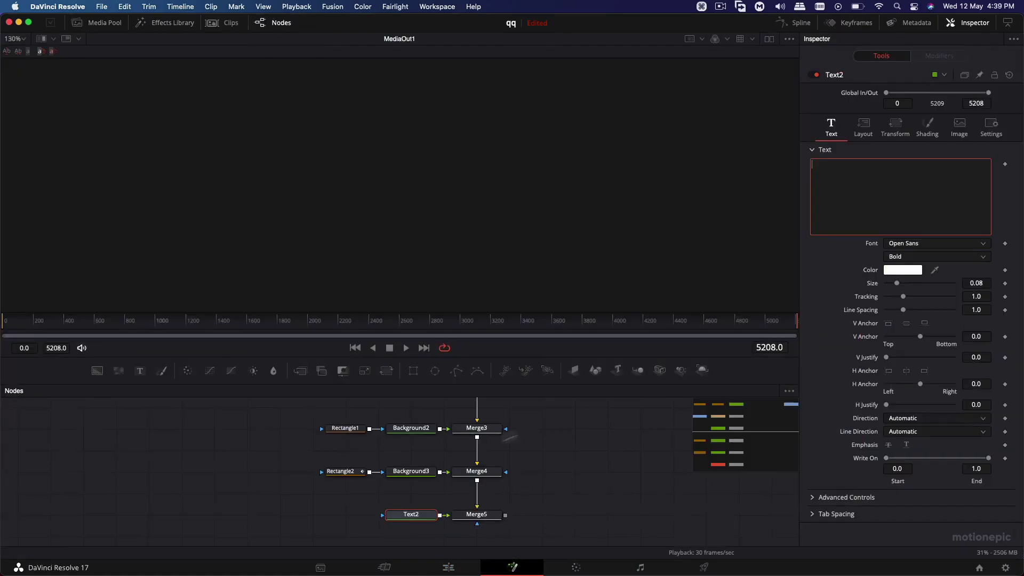
type("0")
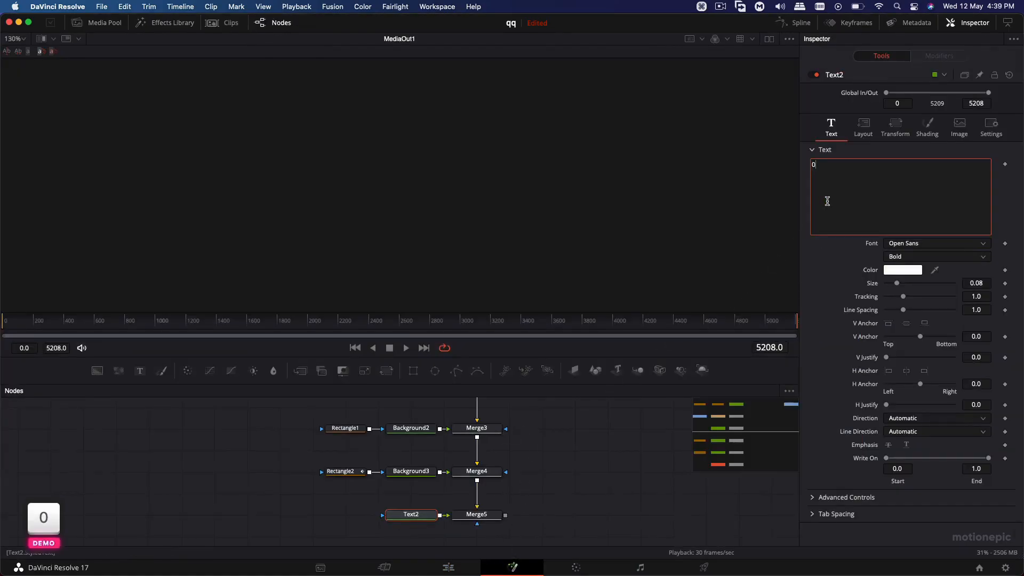
type("2:53")
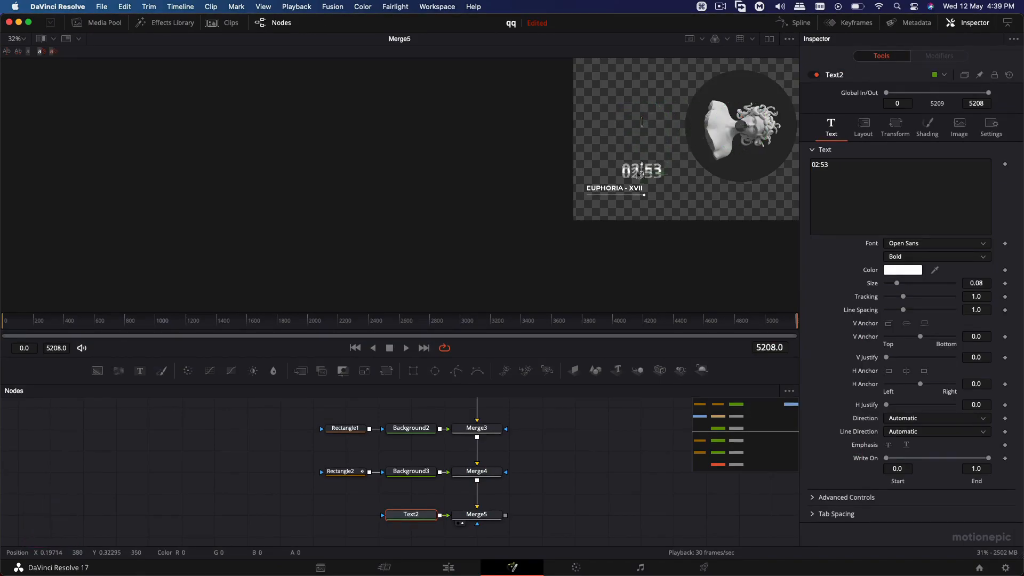
left_click_drag(897, 282, 896, 285)
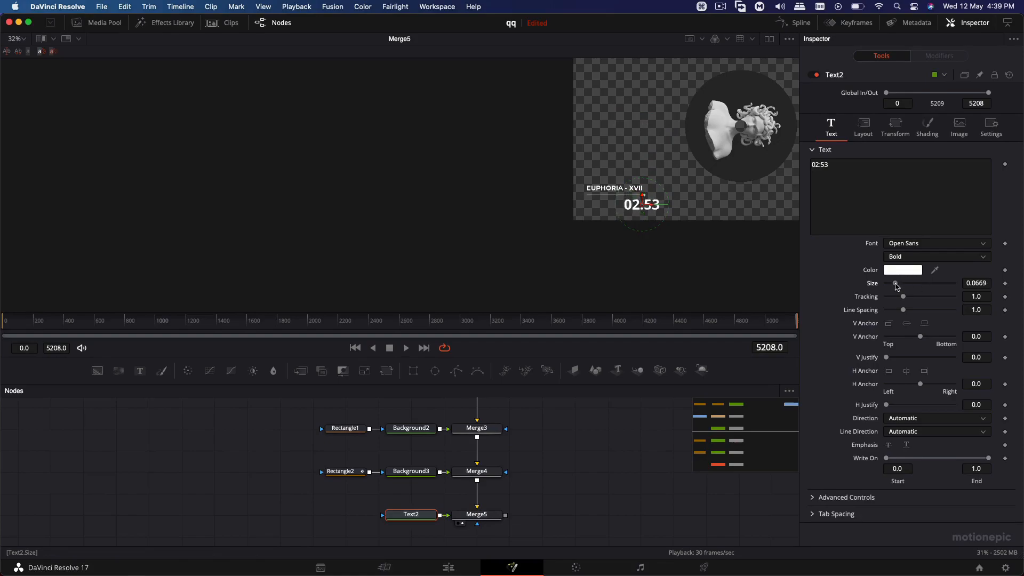
left_click_drag(903, 283, 888, 283)
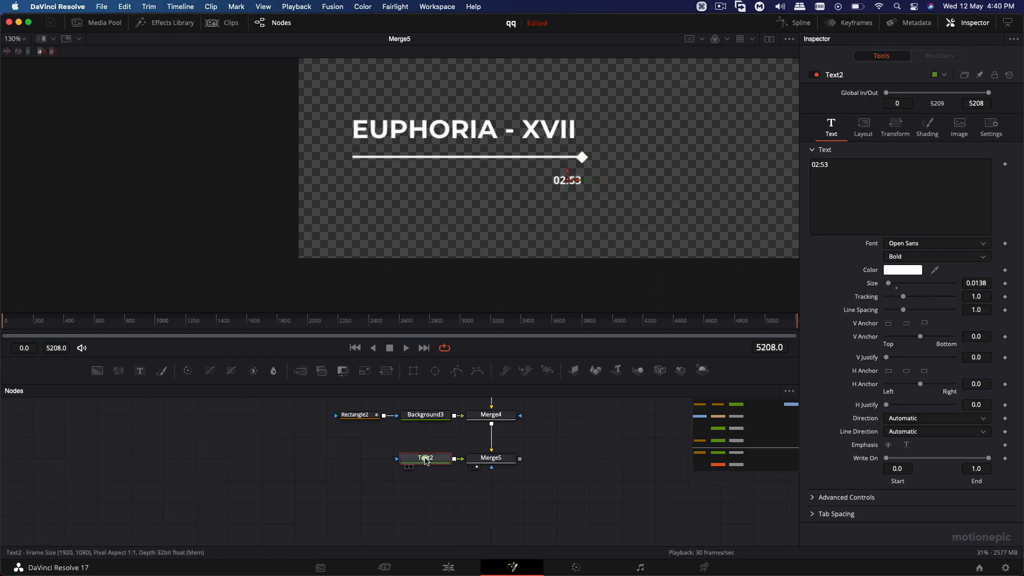
- Duplicate the timecode text and uncheck Hrs and Frms in its Time Code modifier
key("cmd+c")
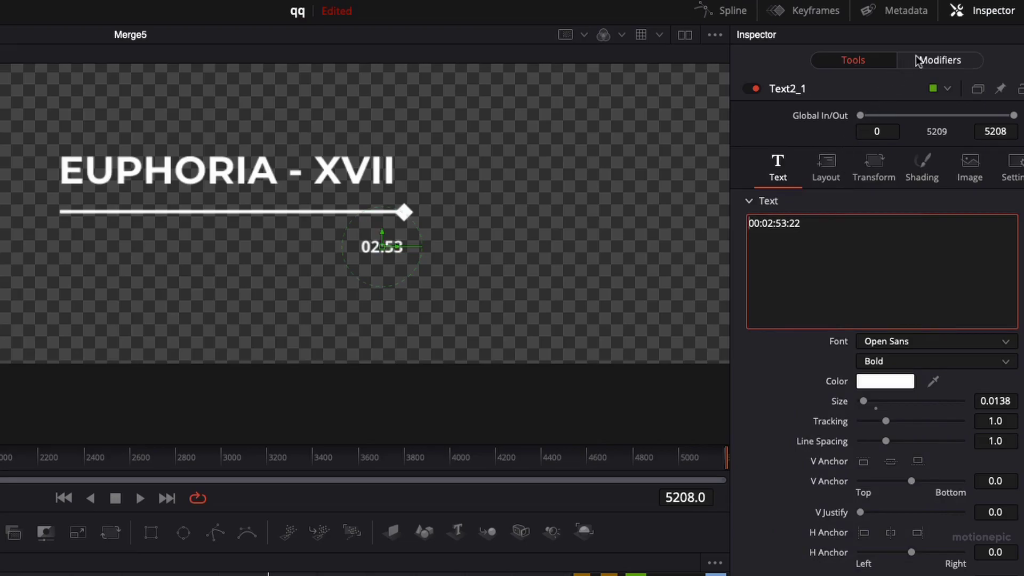
mouse_move(928, 66)
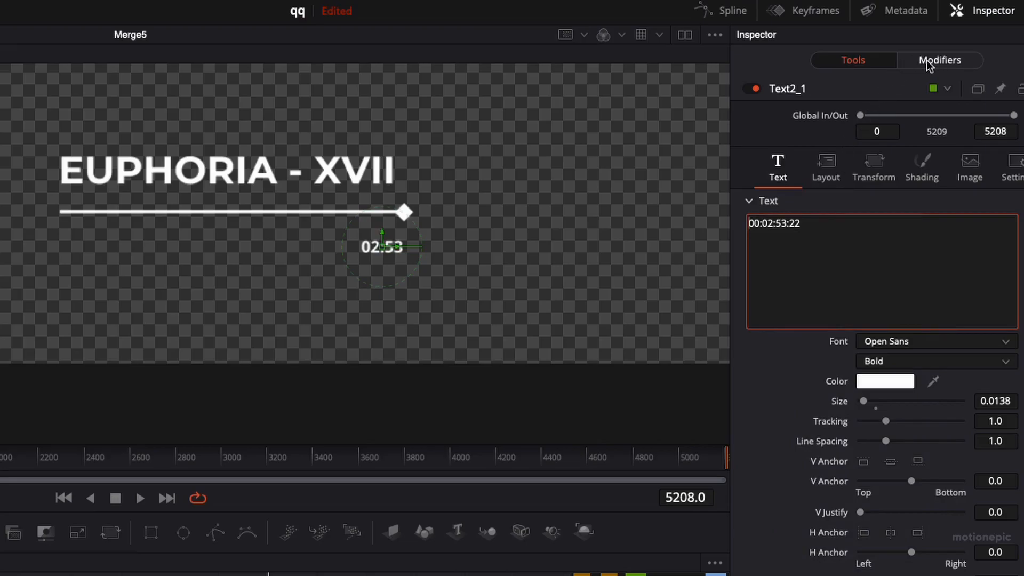
left_click(940, 61)
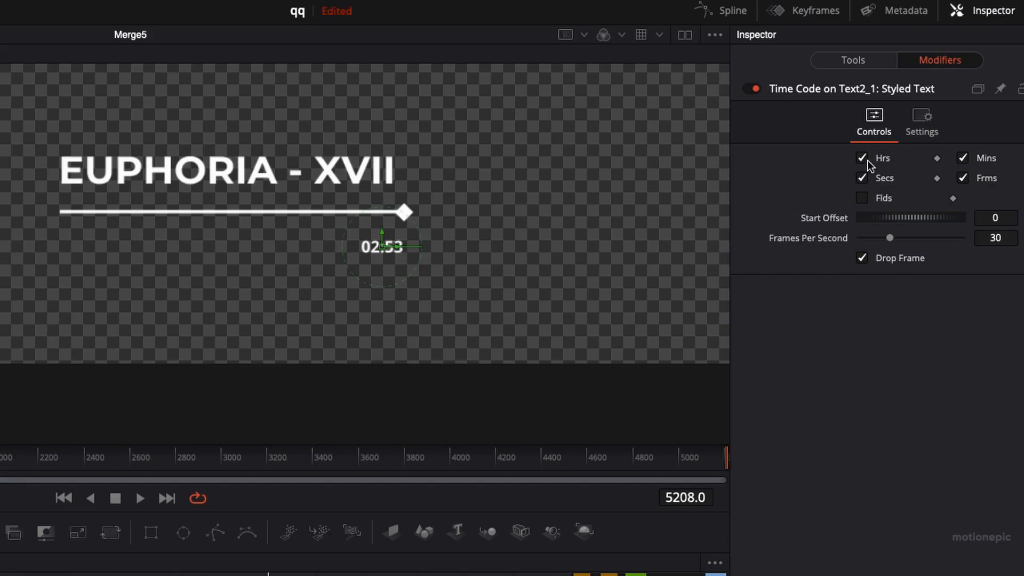
mouse_move(866, 161)
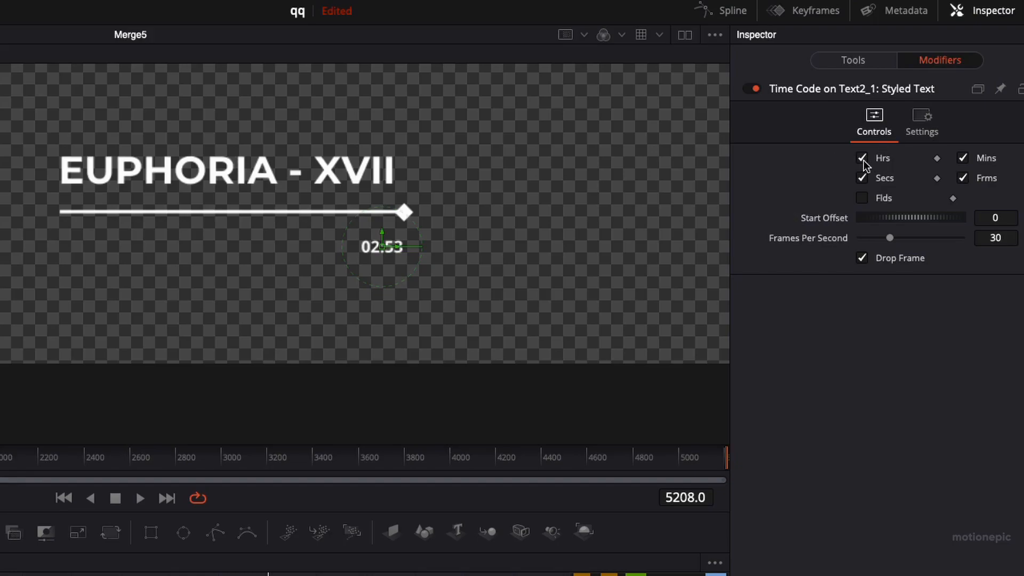
left_click(862, 158)
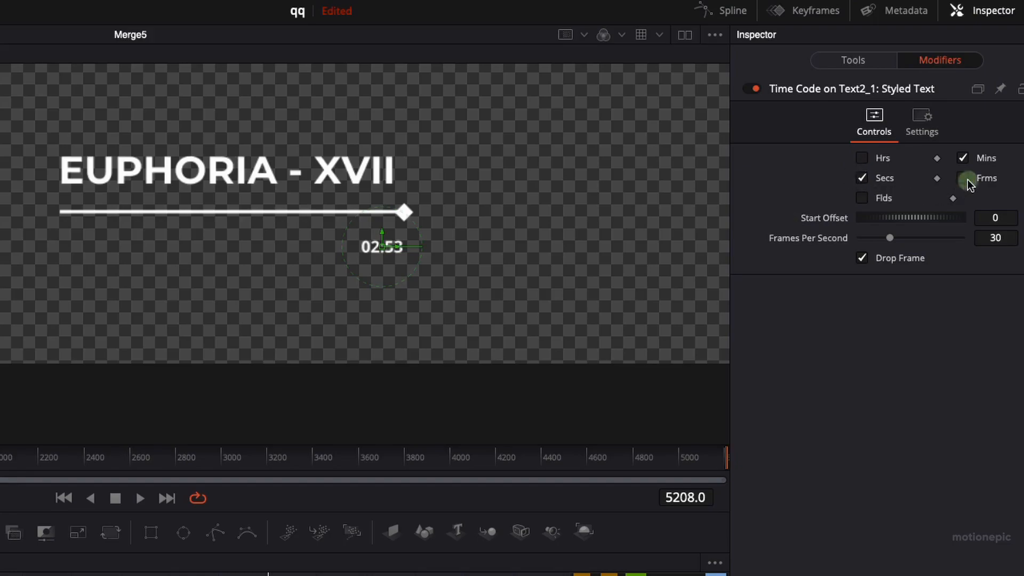
left_click(963, 178)
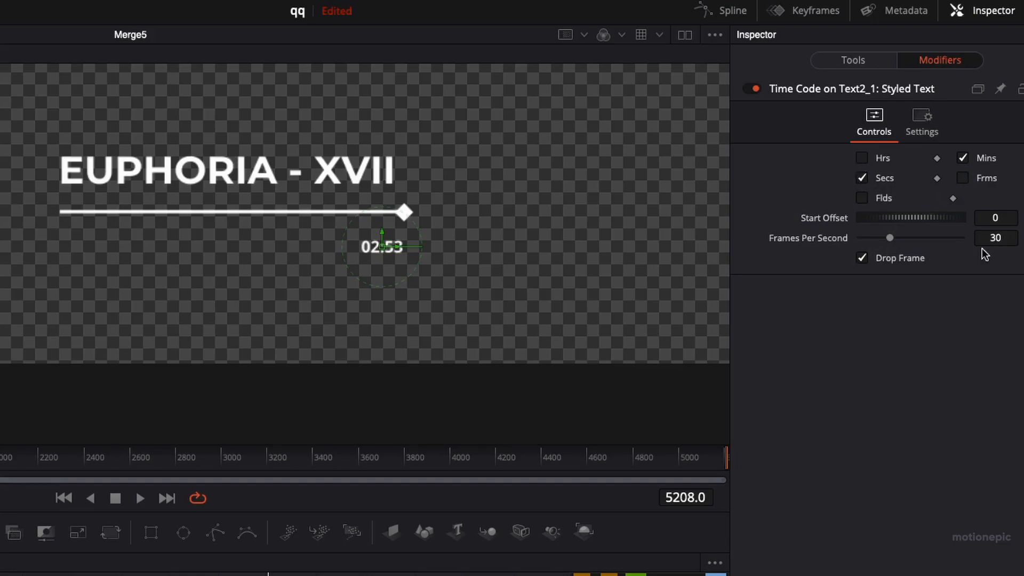
left_click(995, 238)
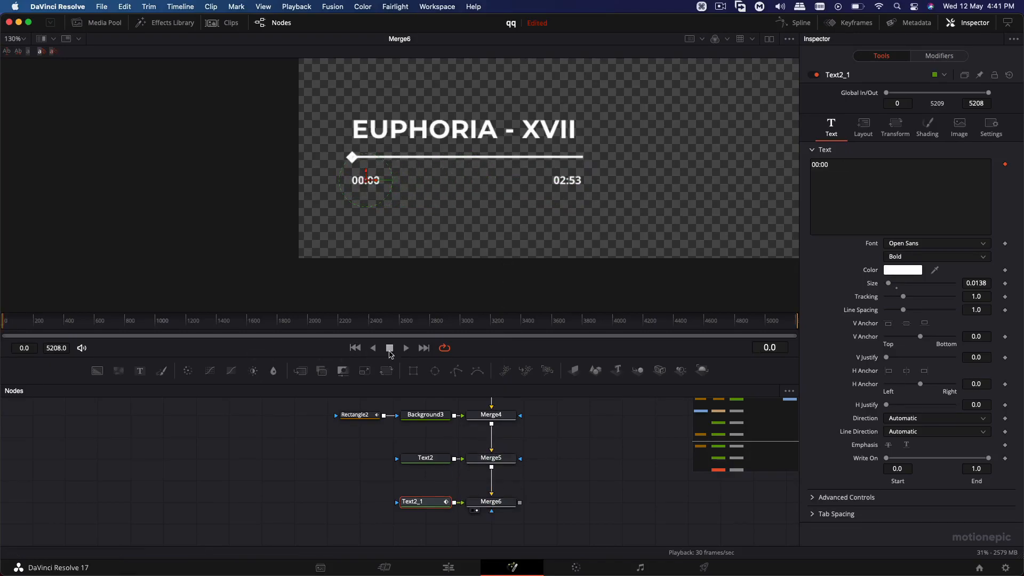
left_click(405, 348)
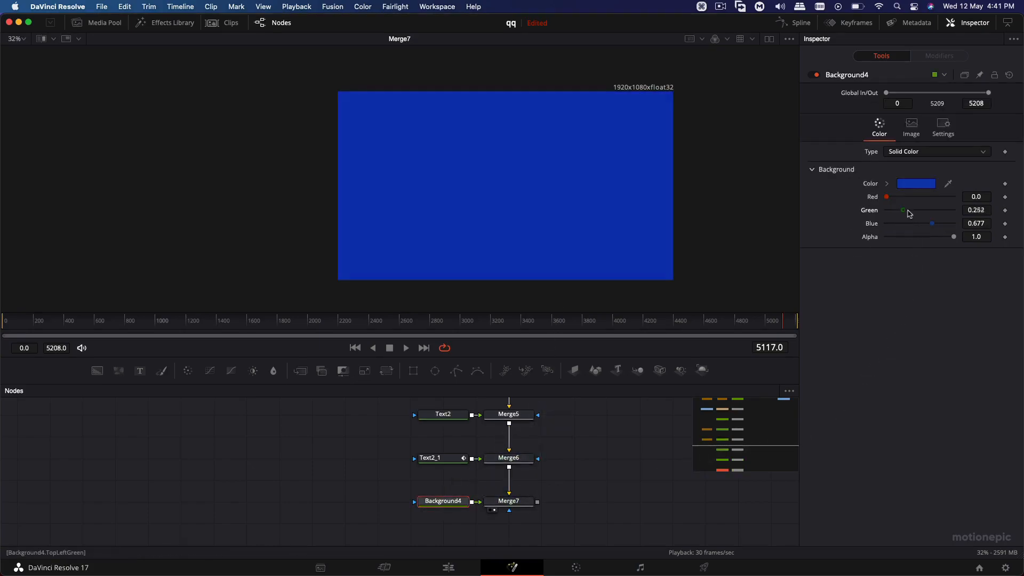
- Raise Background4's Green slider to about 0.693 to turn it teal
left_click_drag(903, 210, 933, 210)
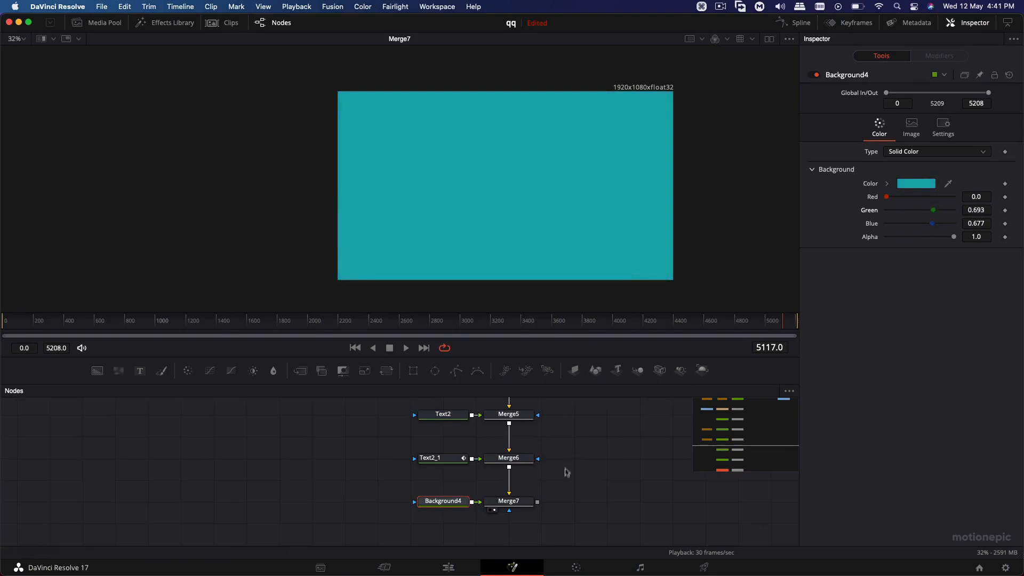
right_click(508, 501)
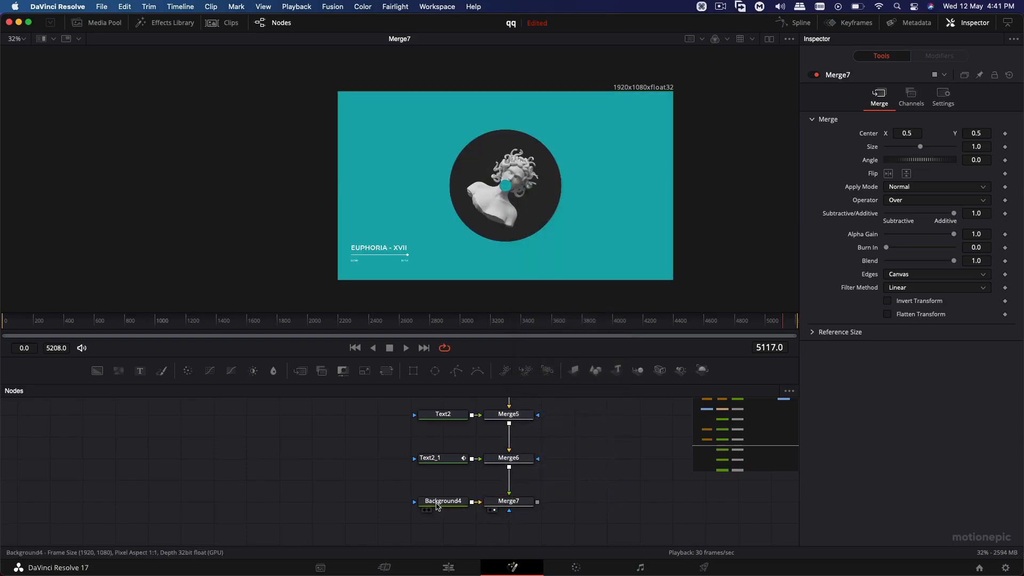
left_click(443, 501)
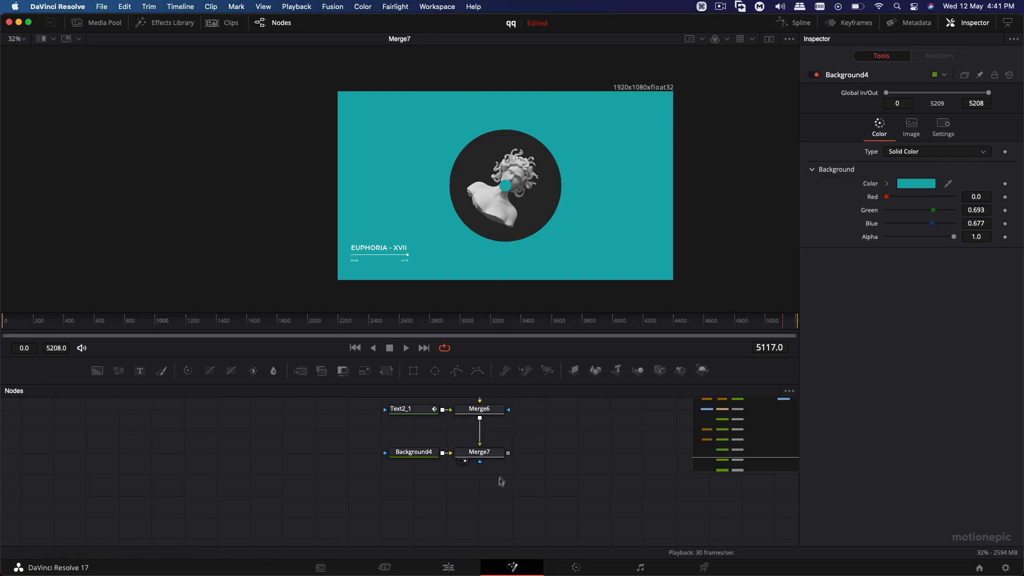
mouse_move(495, 490)
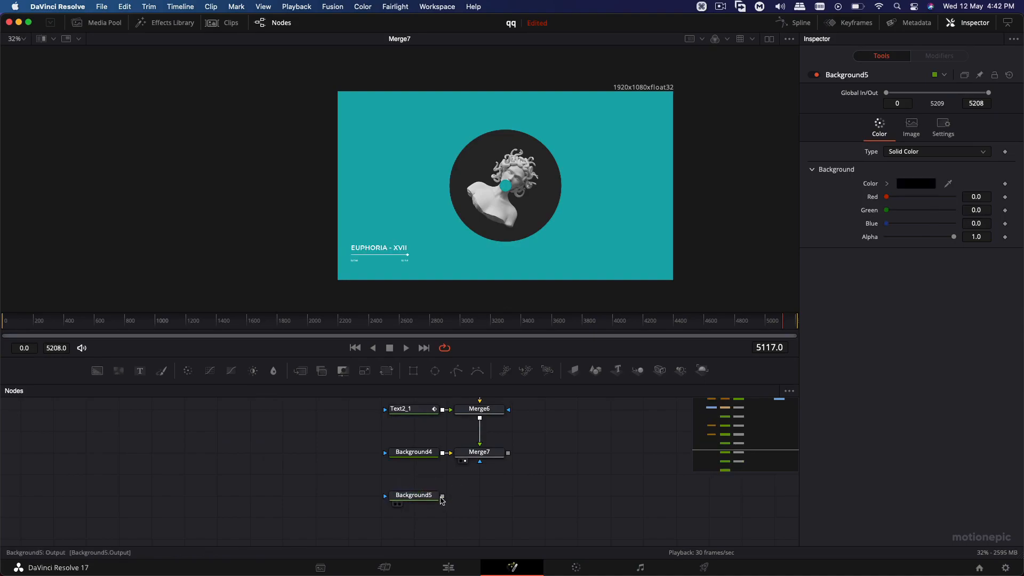
- Merge black Background5, move its Rectangle3 mask below the circle, and narrow Width to 0.244
left_click_drag(442, 496, 508, 455)
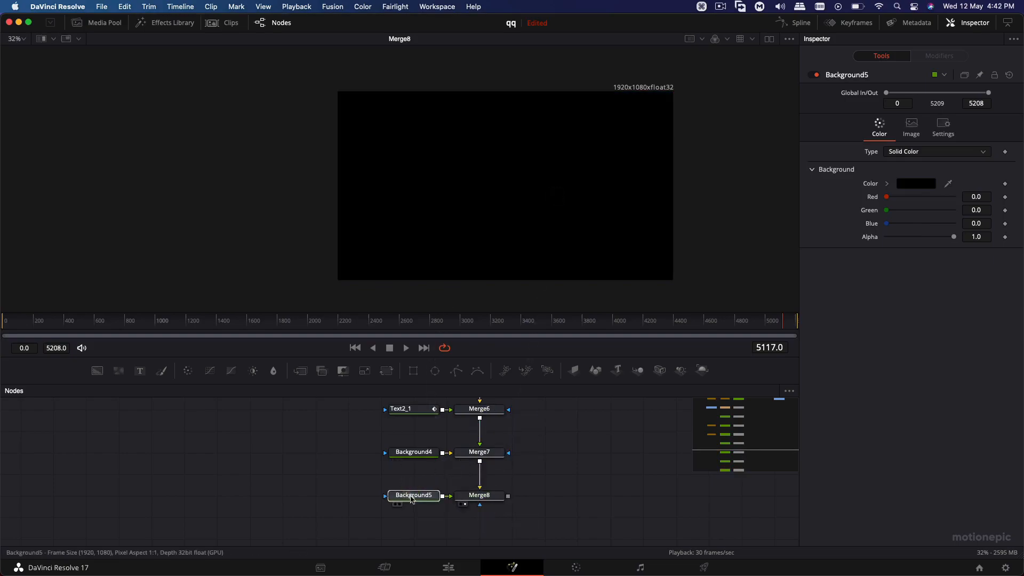
mouse_move(413, 370)
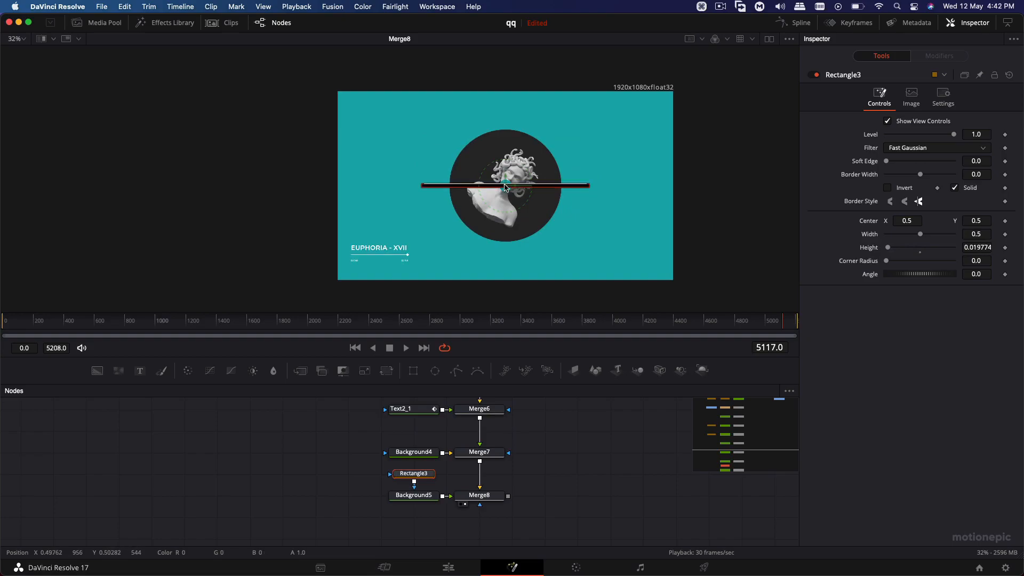
left_click_drag(504, 185, 504, 189)
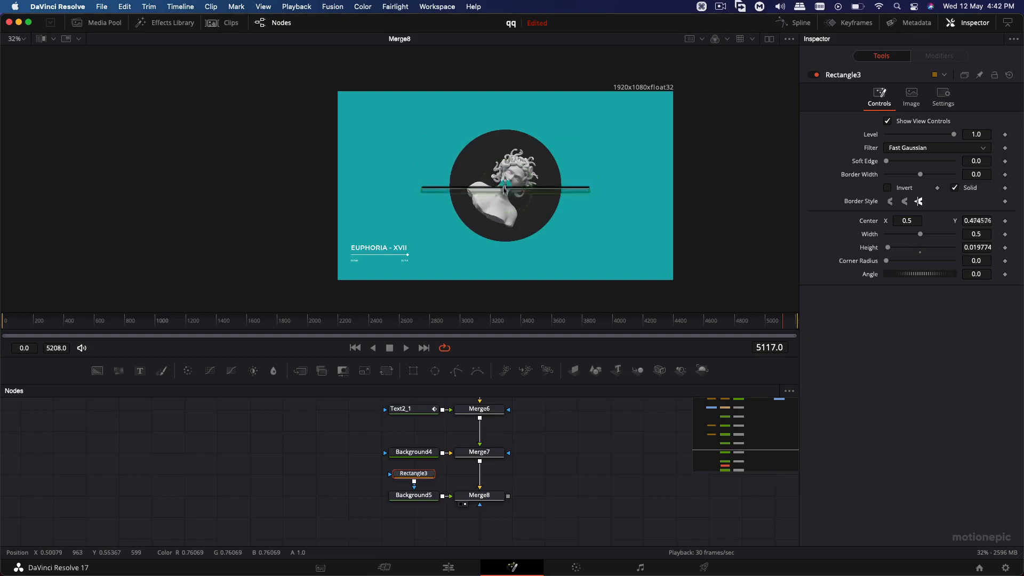
left_click_drag(504, 189, 504, 247)
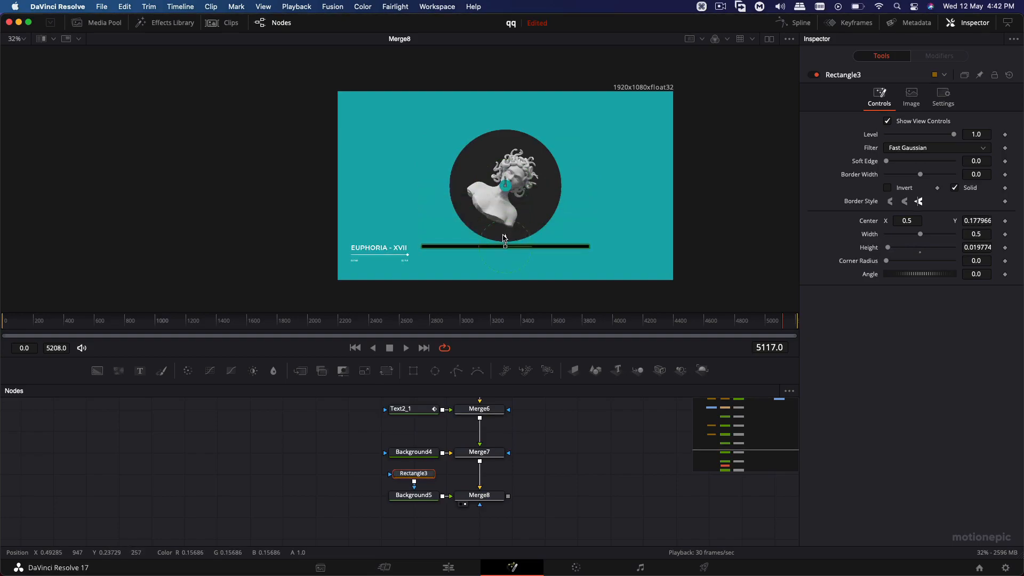
left_click_drag(937, 233, 906, 234)
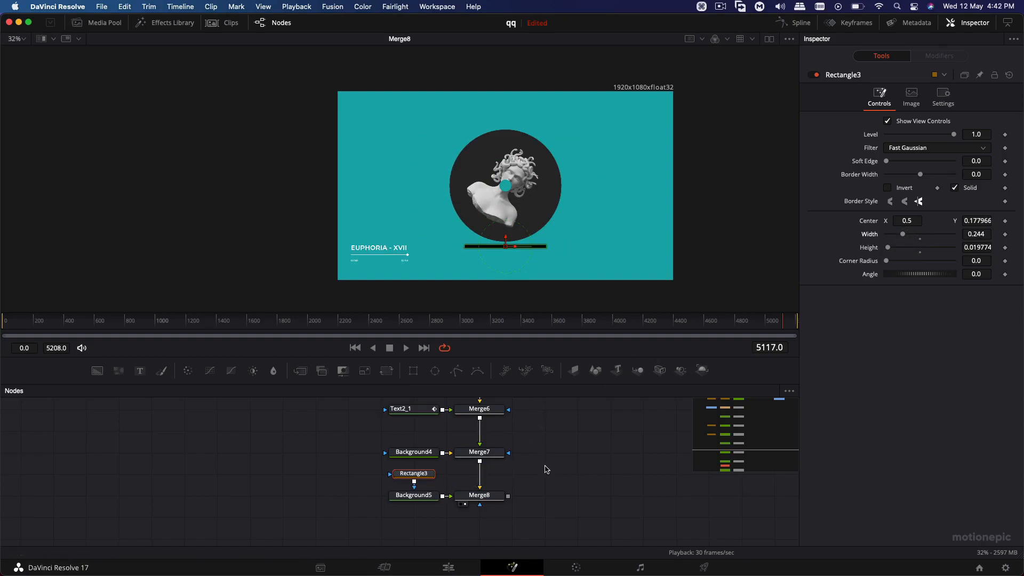
left_click_drag(413, 474, 347, 495)
type("xf")
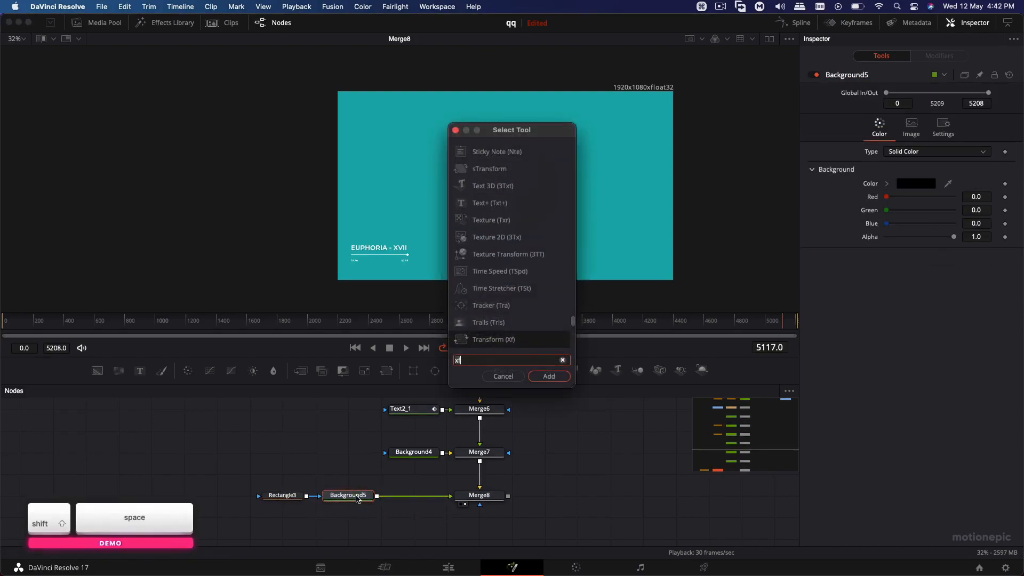
- Add a Box Blur to the bar, ungang it, and set Horizontal Strength to about 0.575
type("b")
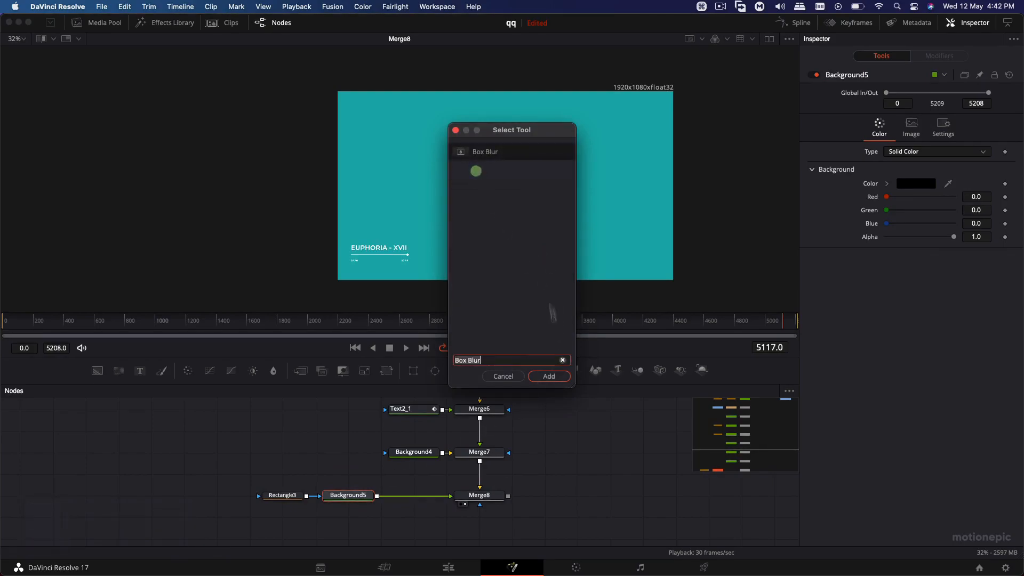
left_click(549, 376)
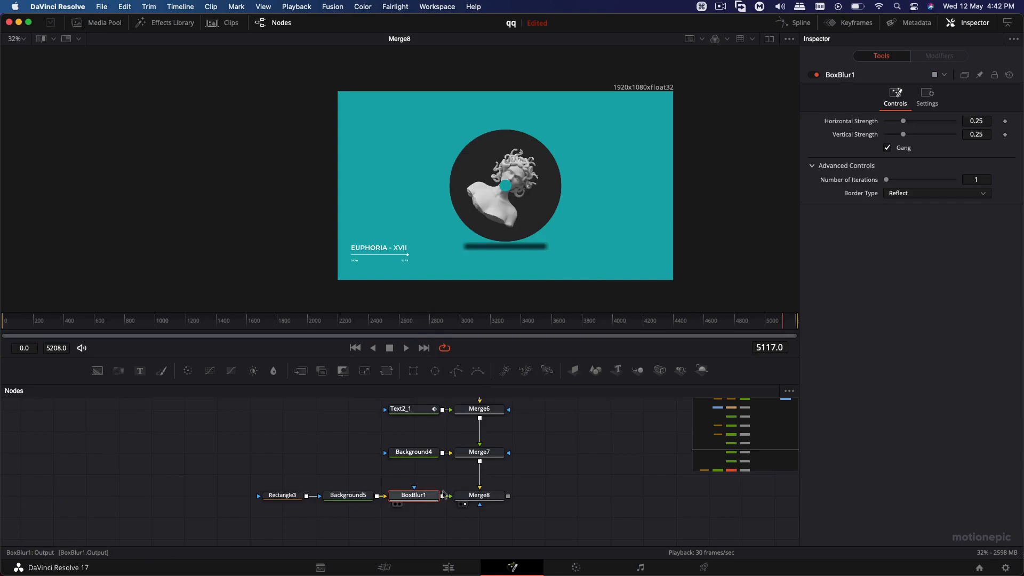
left_click(887, 148)
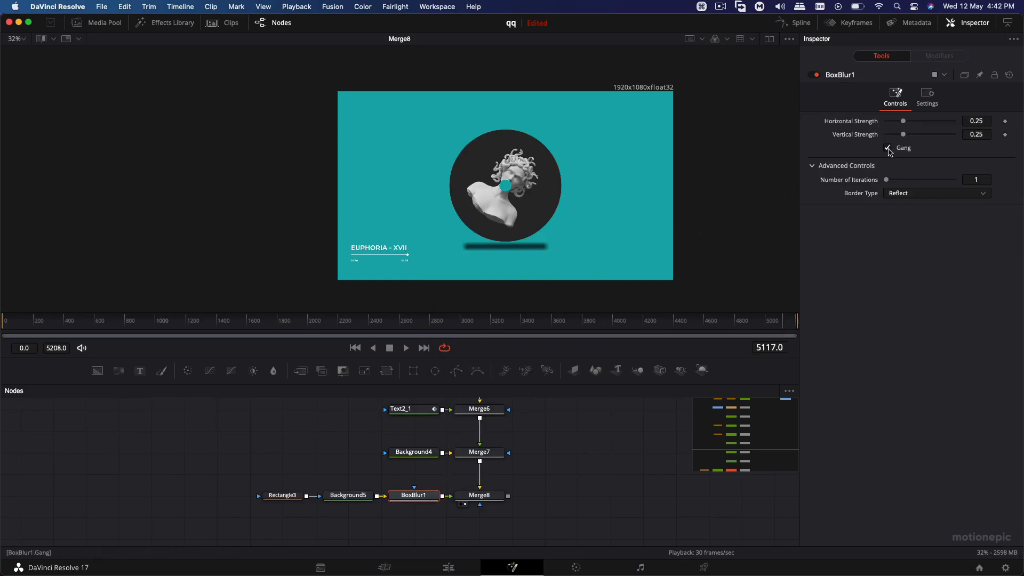
left_click(888, 148)
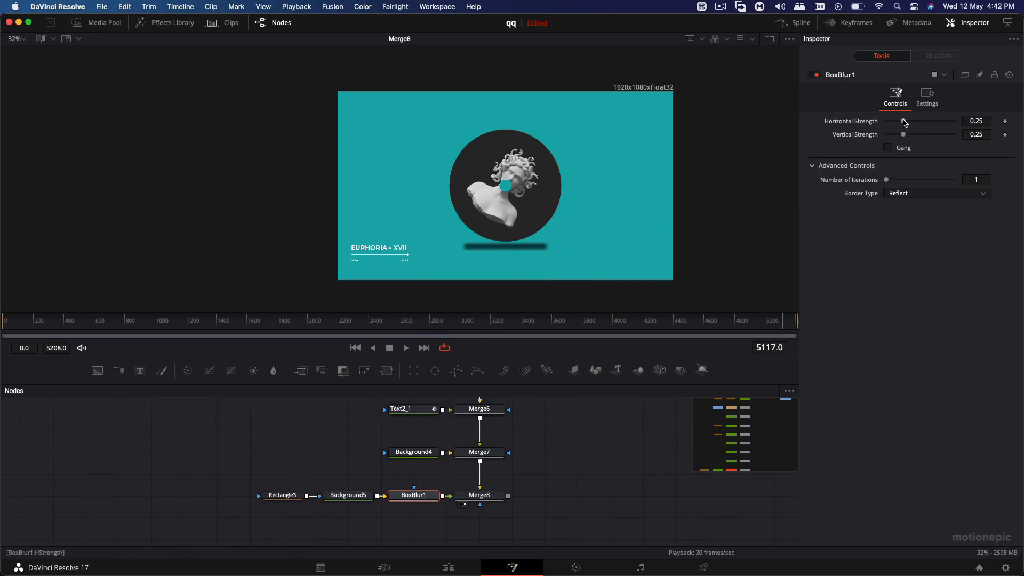
left_click_drag(903, 121, 929, 121)
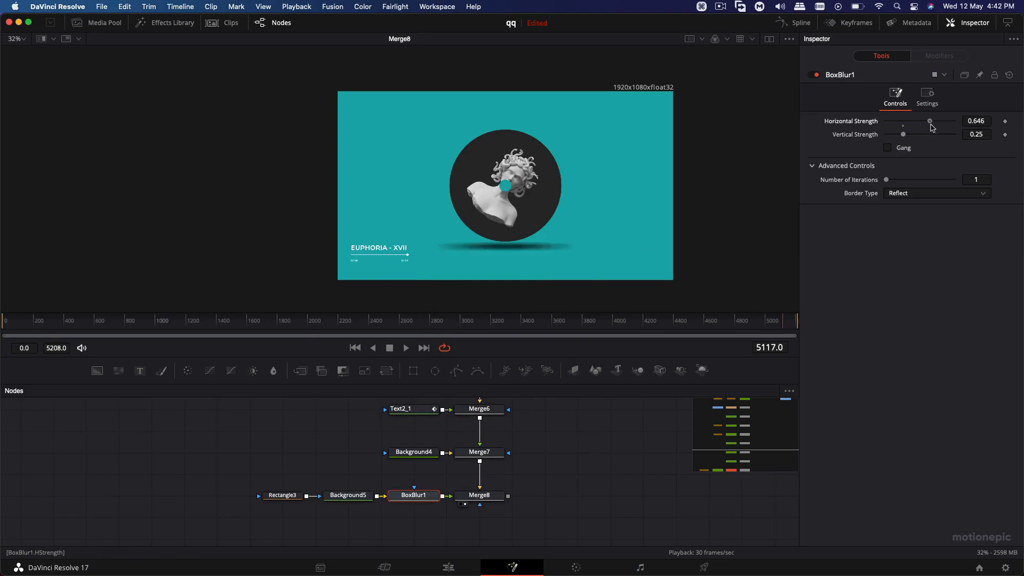
left_click_drag(928, 124, 931, 125)
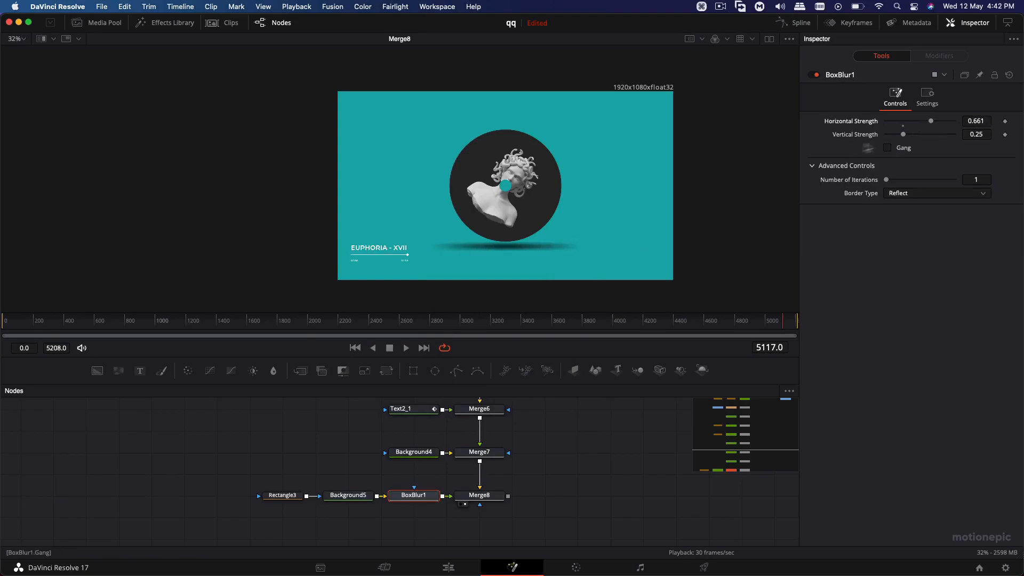
left_click_drag(930, 121, 923, 125)
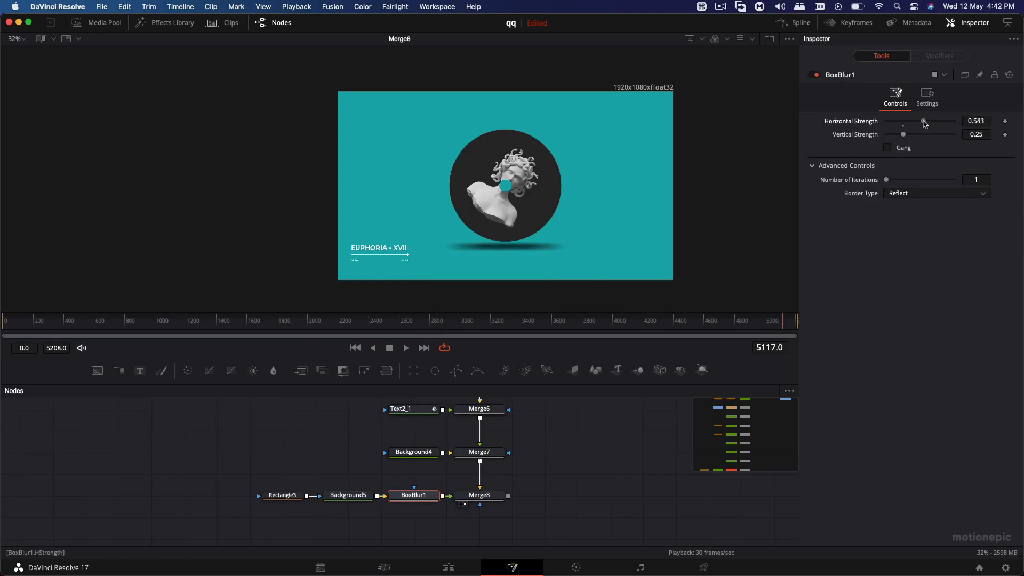
left_click_drag(923, 123, 925, 120)
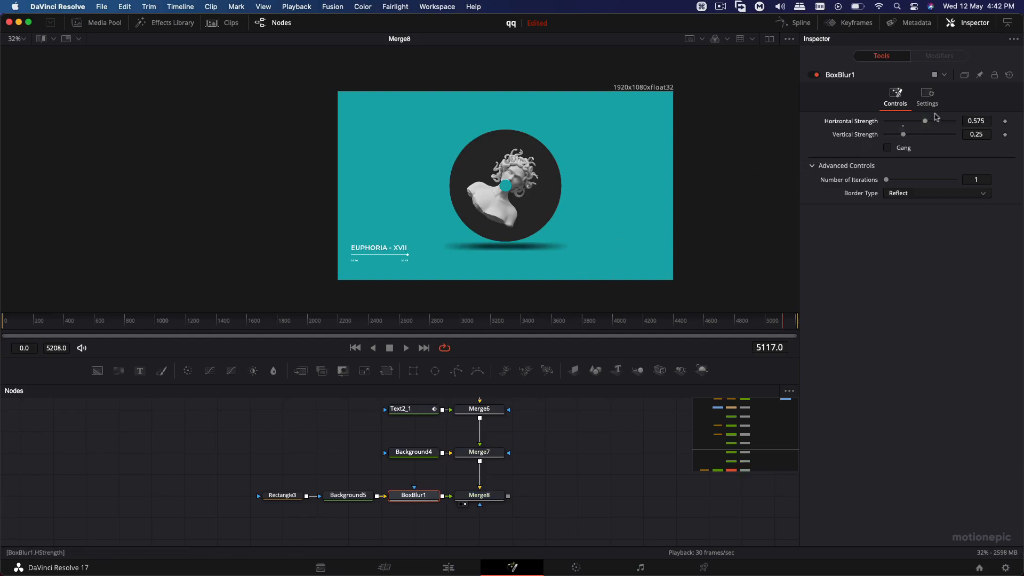
mouse_move(525, 425)
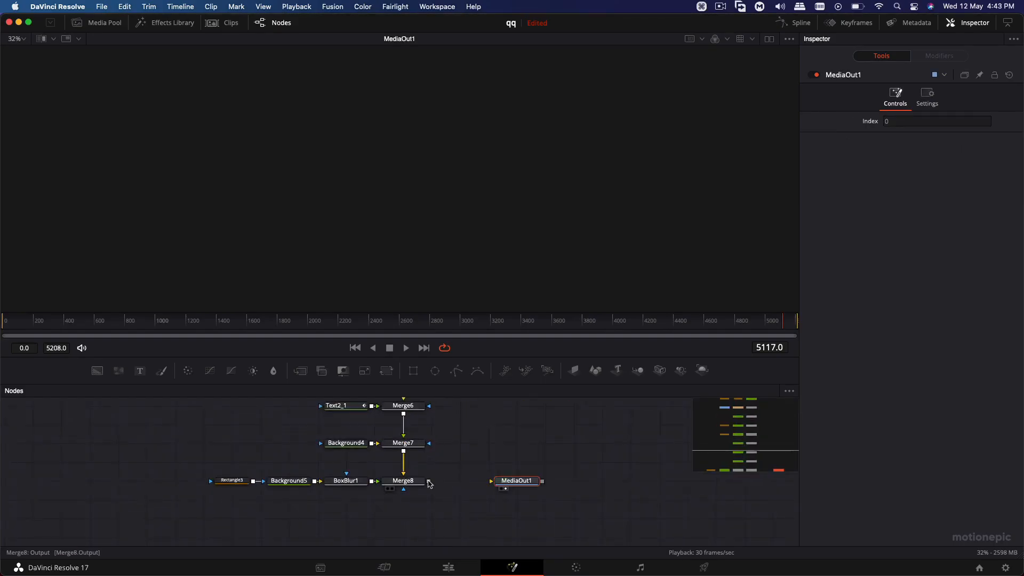
- Connect Merge8 to MediaOut1 and view the result on the Edit page
left_click(448, 566)
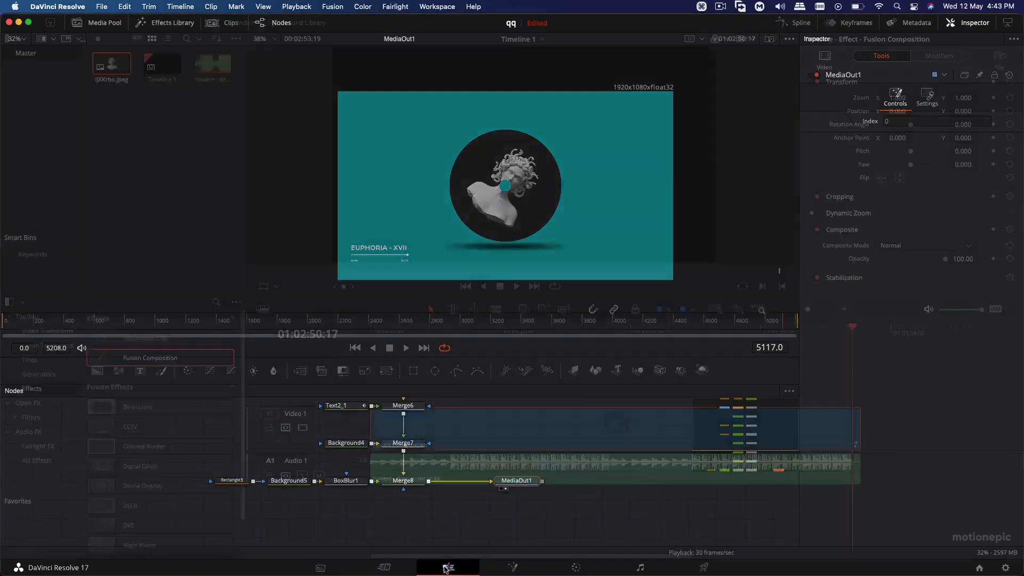
left_click(445, 567)
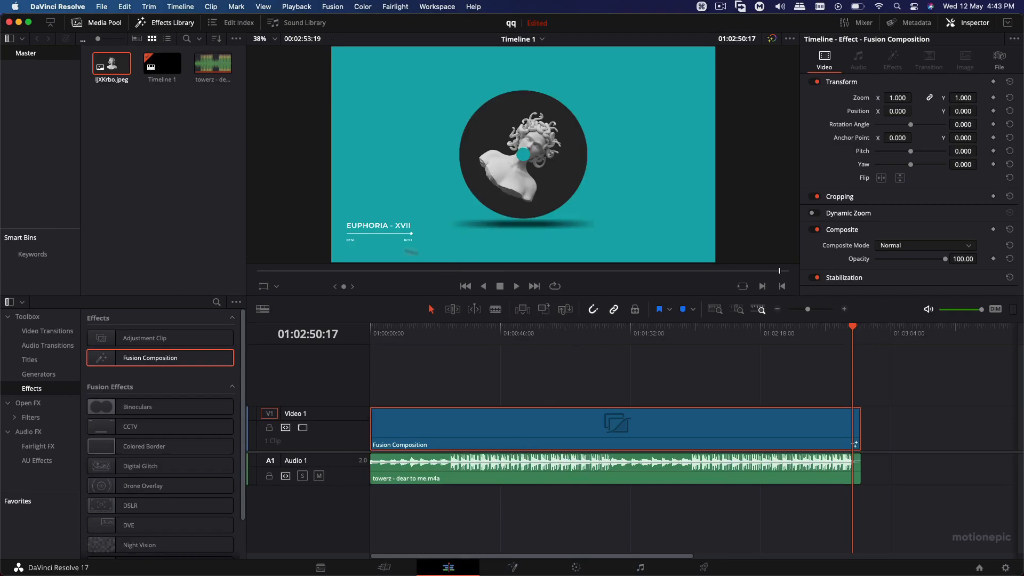